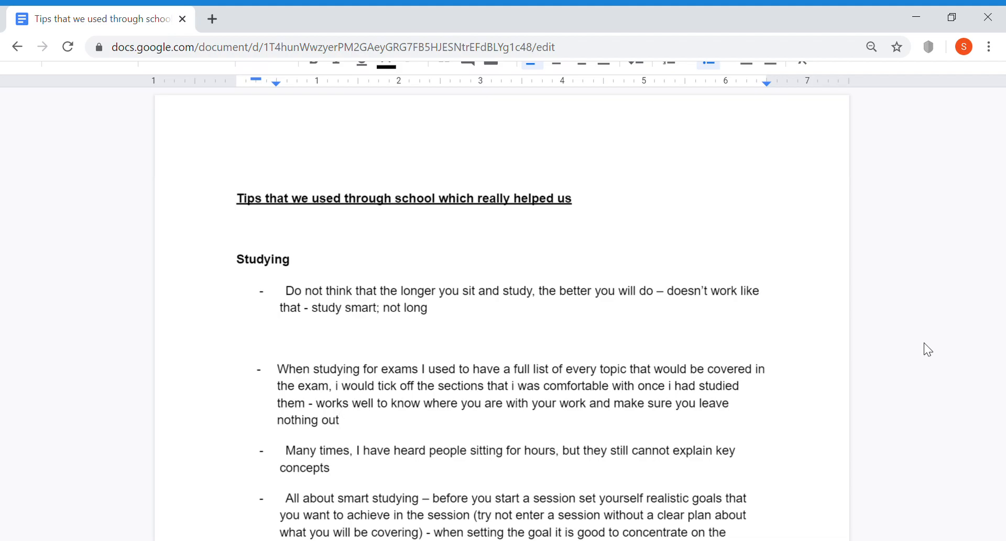
mouse_move(463, 212)
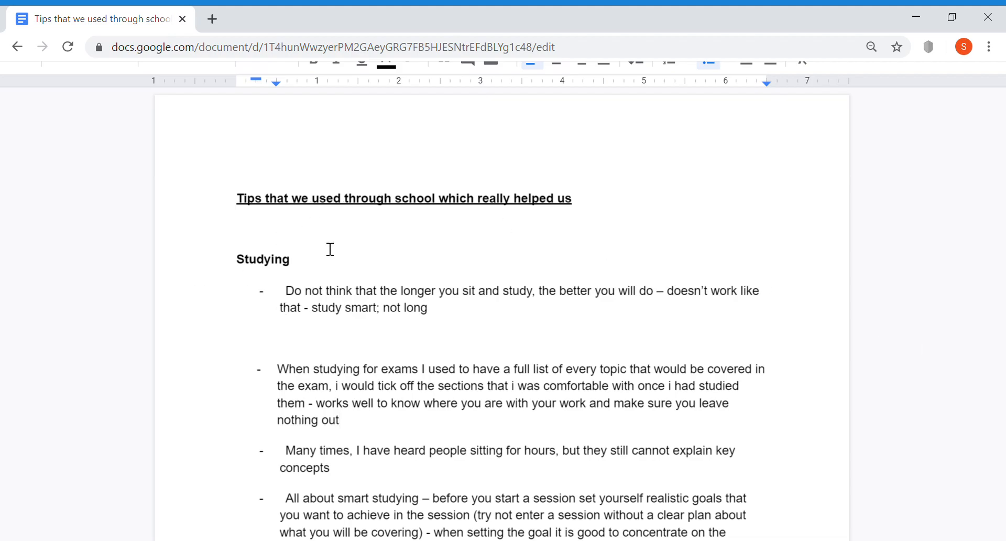
scroll("down", 3)
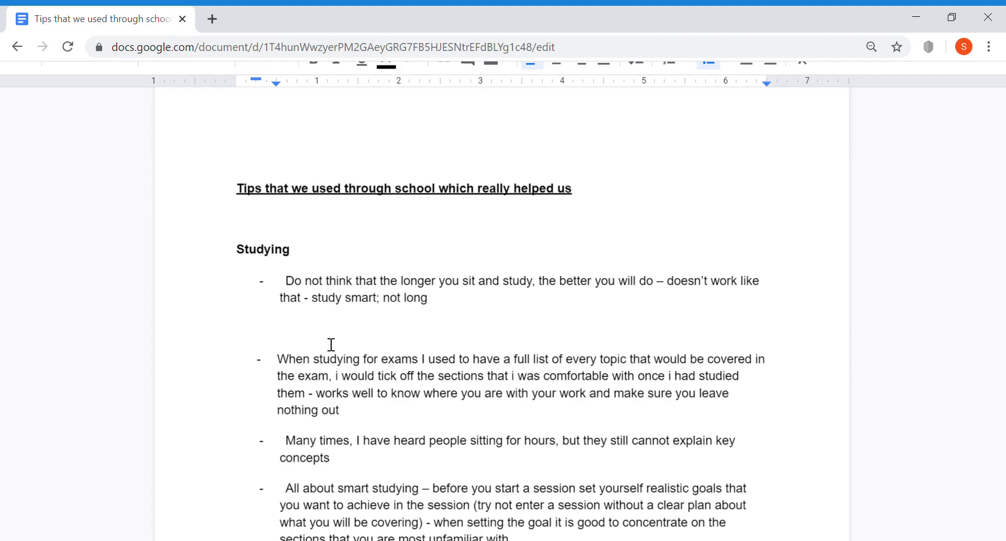
scroll("up", 3)
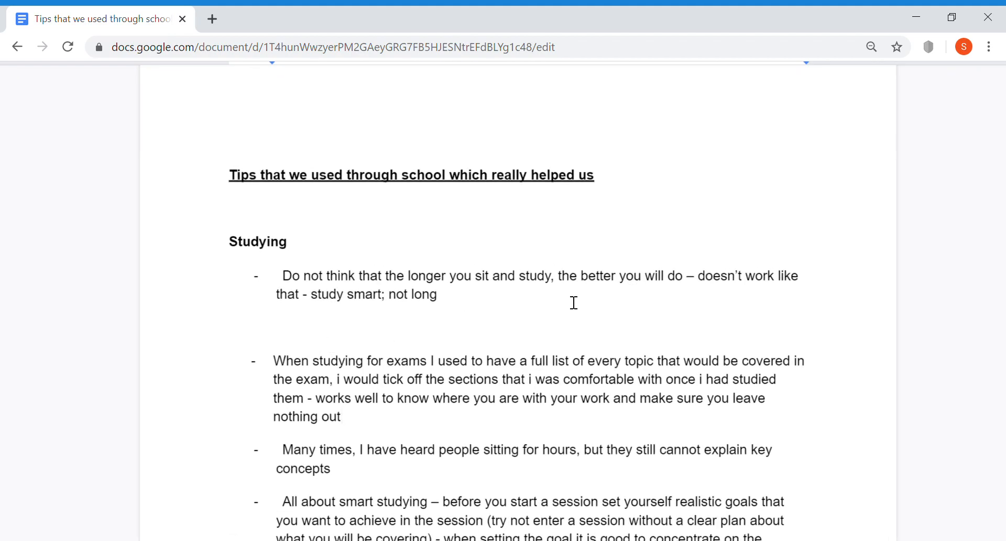
mouse_move(803, 300)
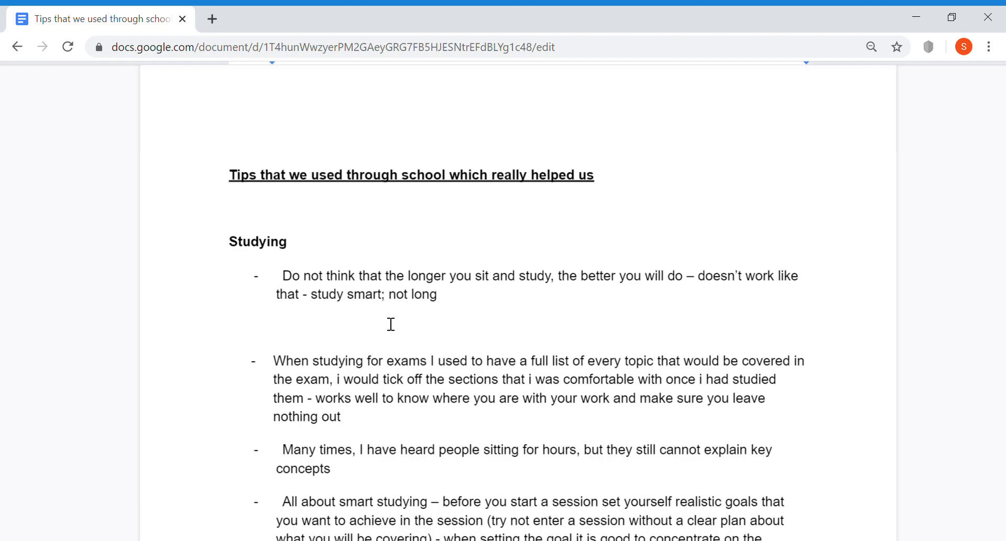
mouse_move(378, 322)
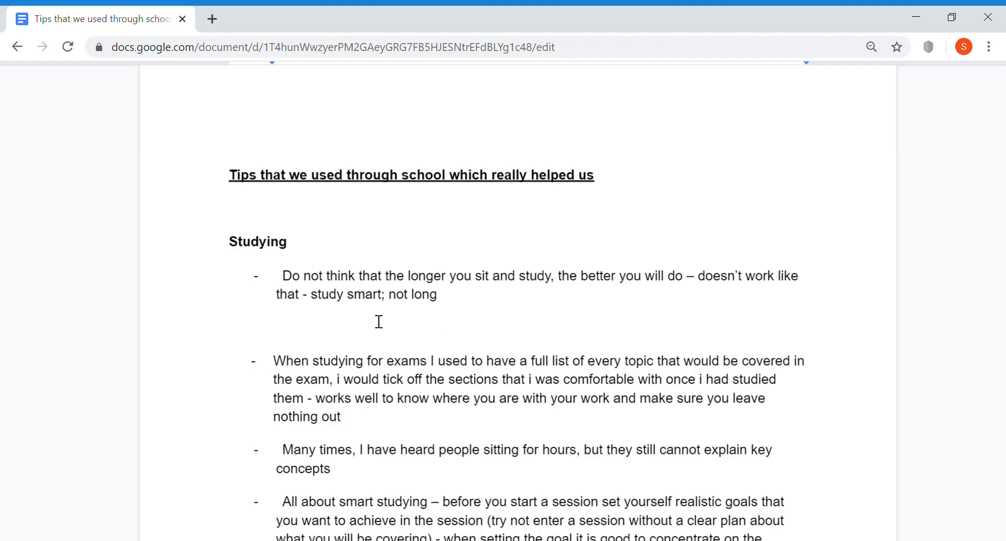
mouse_move(359, 318)
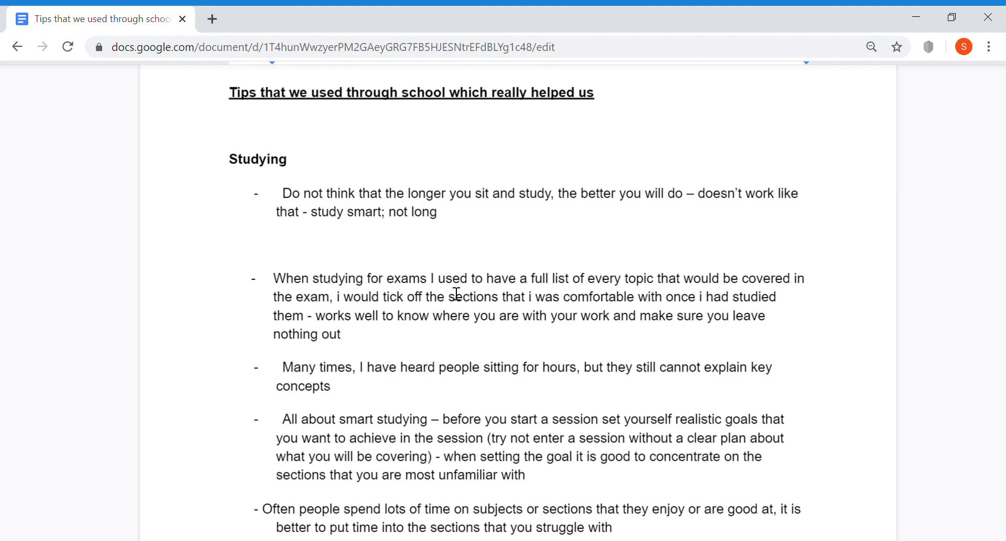
mouse_move(528, 323)
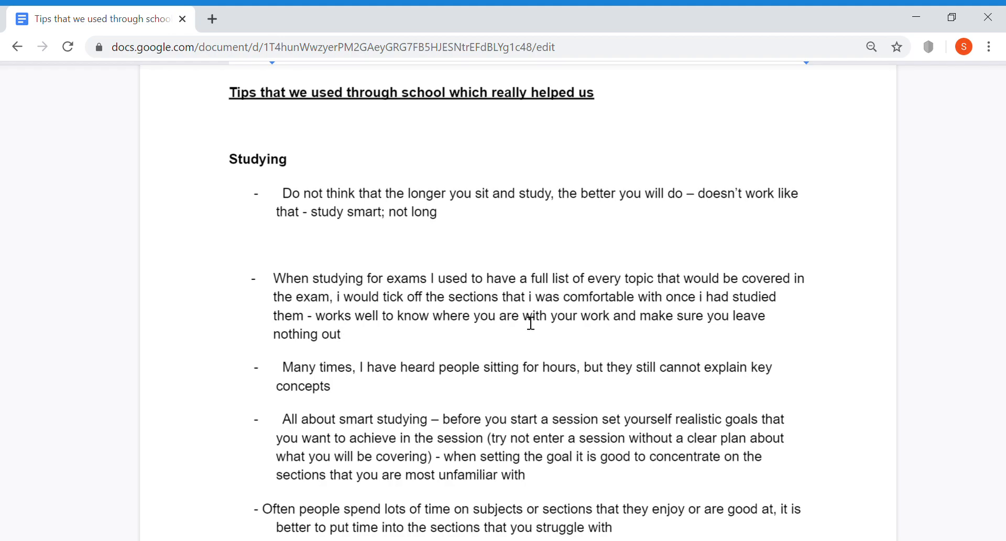
mouse_move(427, 367)
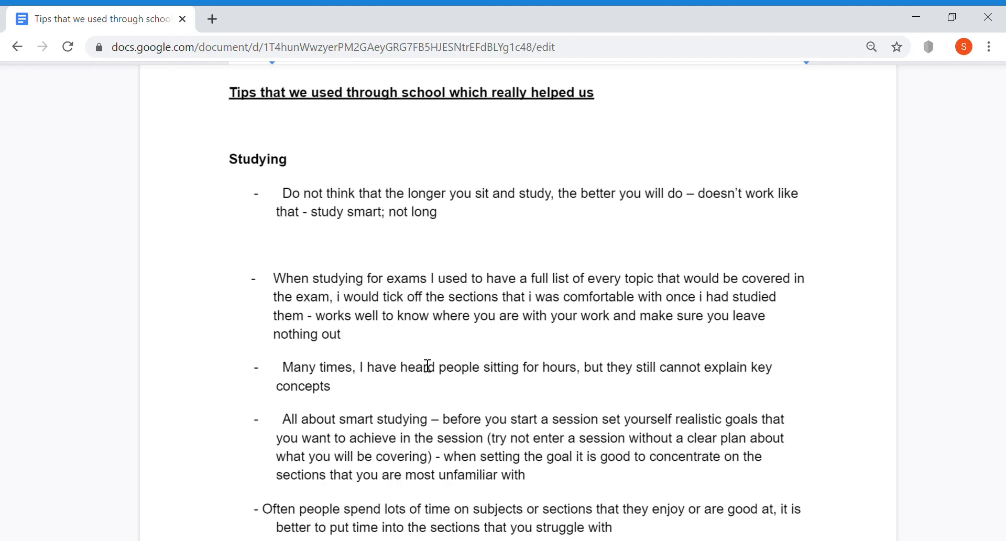
mouse_move(532, 315)
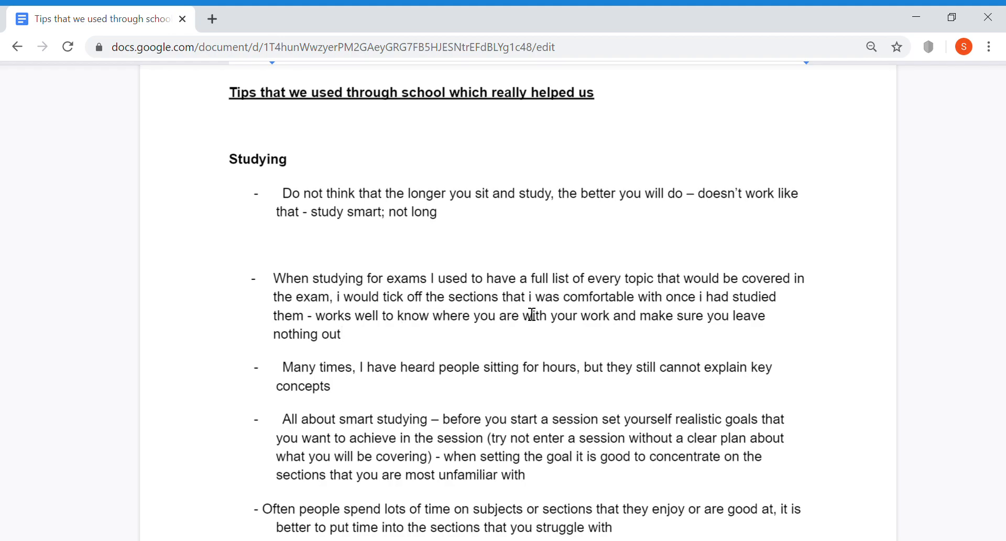
mouse_move(708, 315)
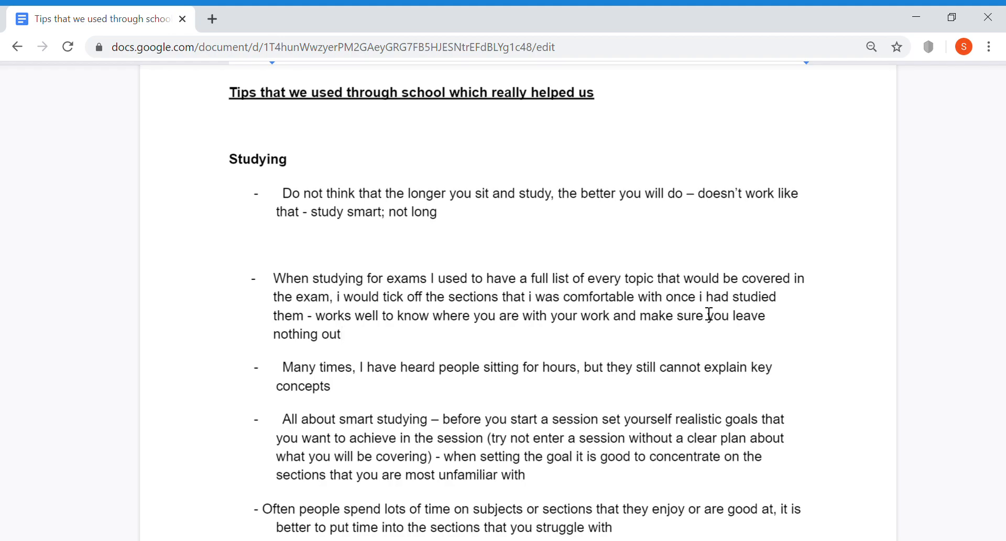
mouse_move(359, 335)
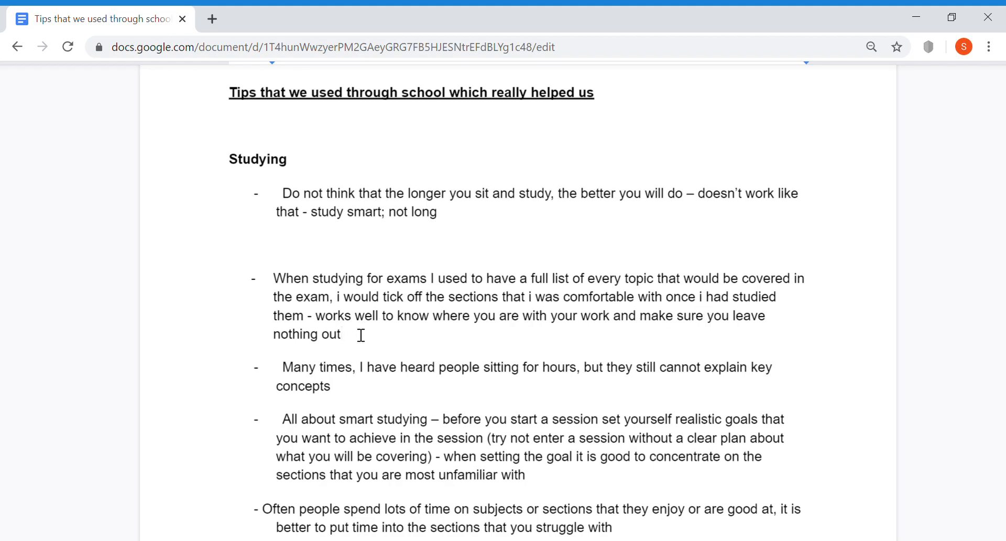
mouse_move(473, 350)
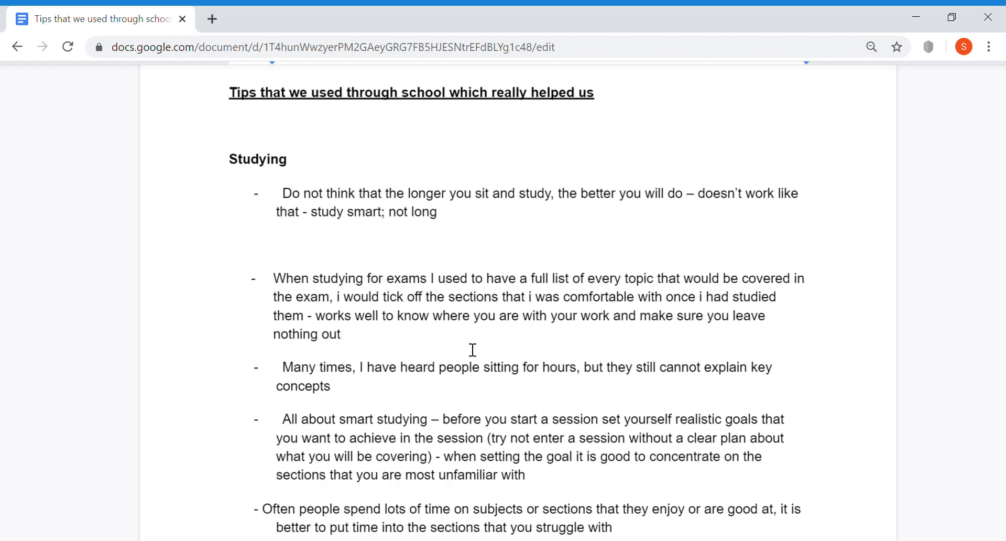
mouse_move(620, 350)
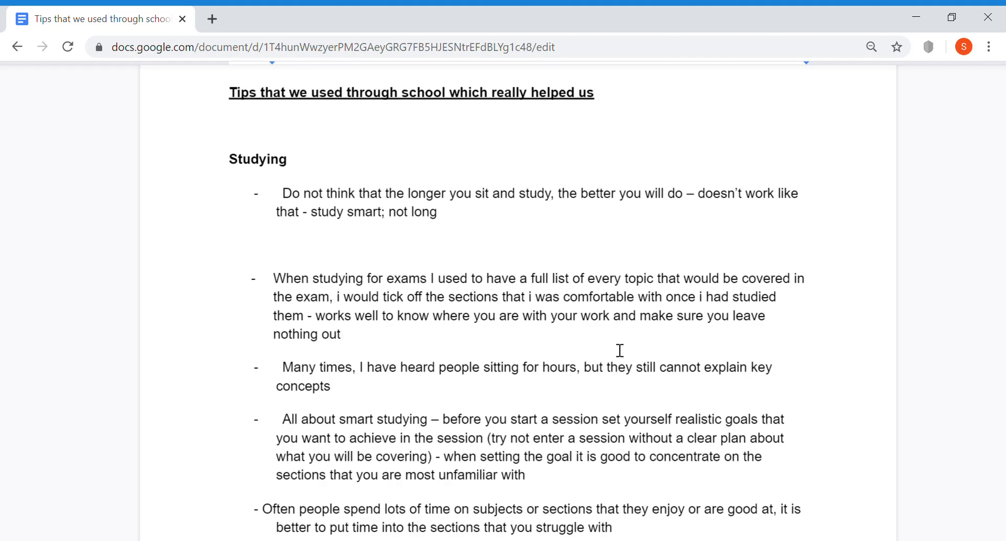
mouse_move(541, 350)
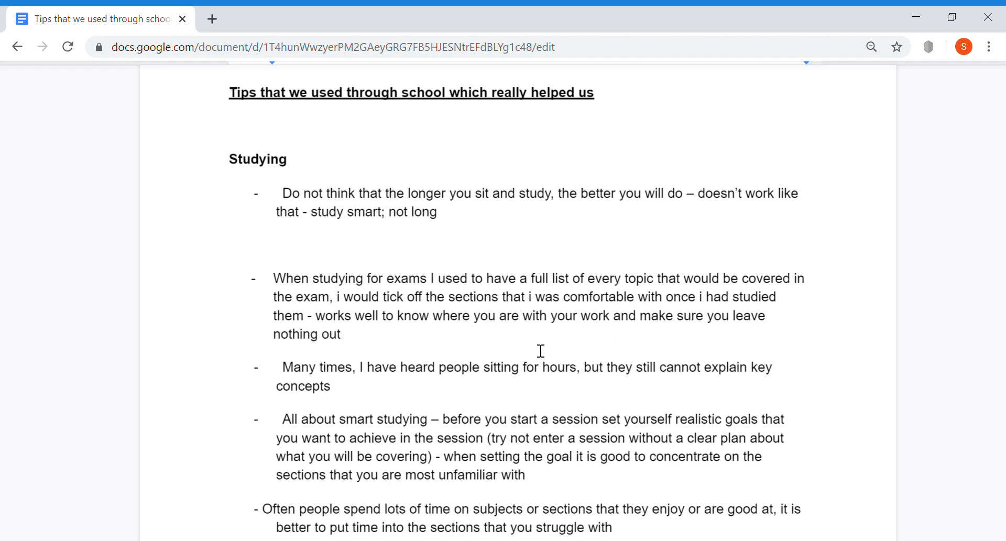
scroll("down", 3)
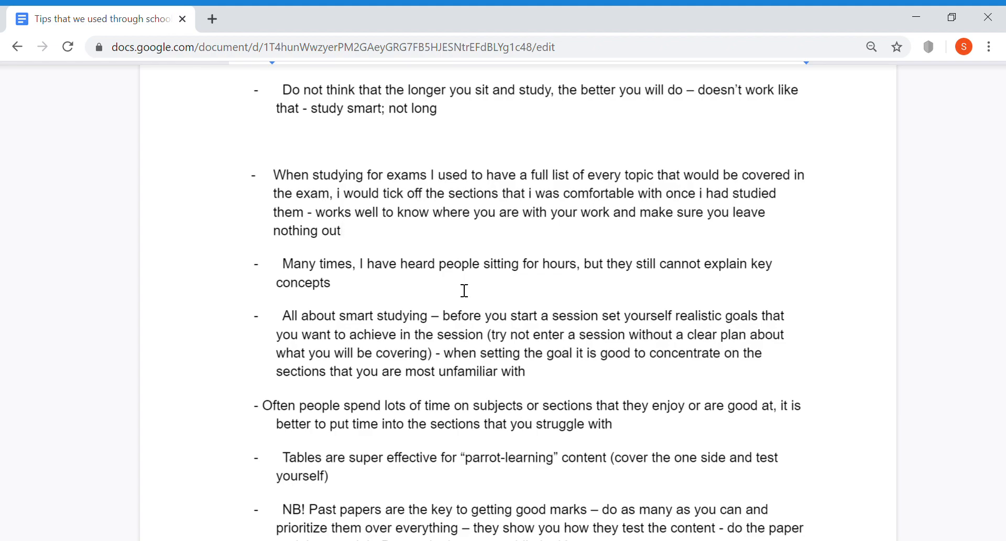
scroll("down", 3)
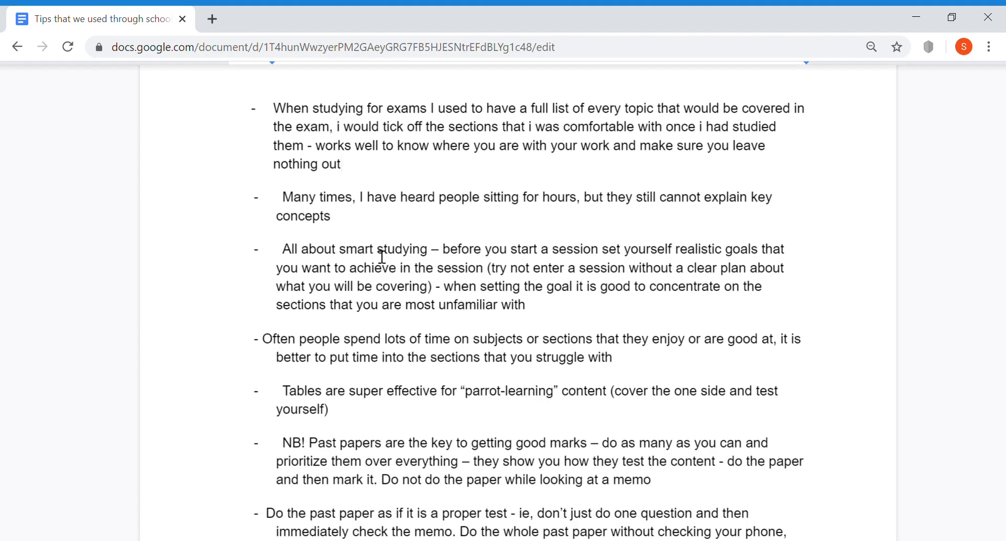
mouse_move(542, 299)
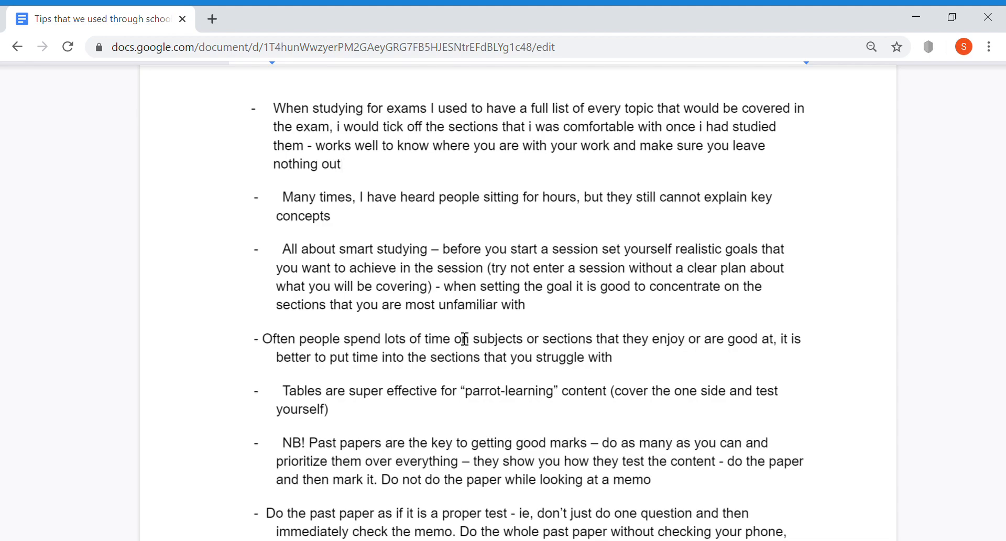
mouse_move(636, 379)
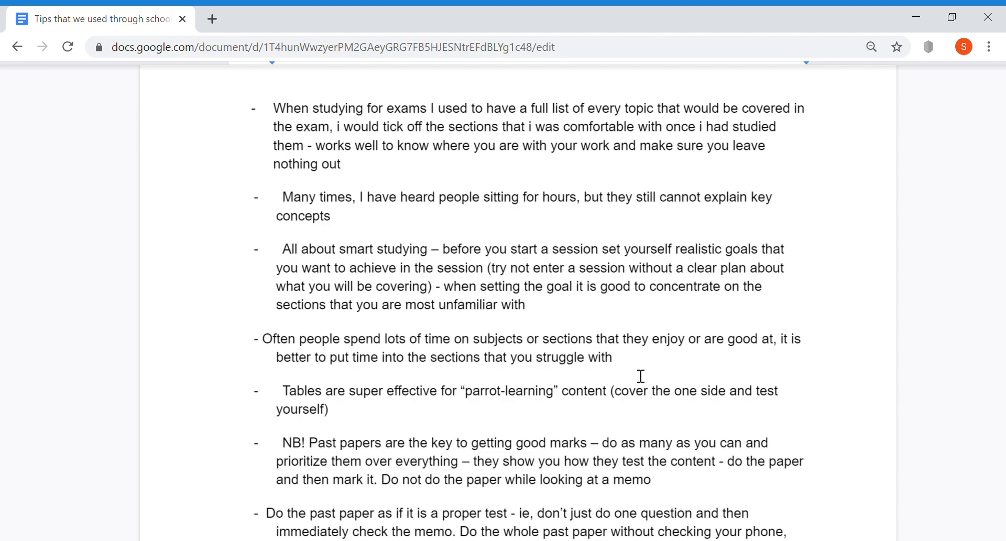
scroll("down", 3)
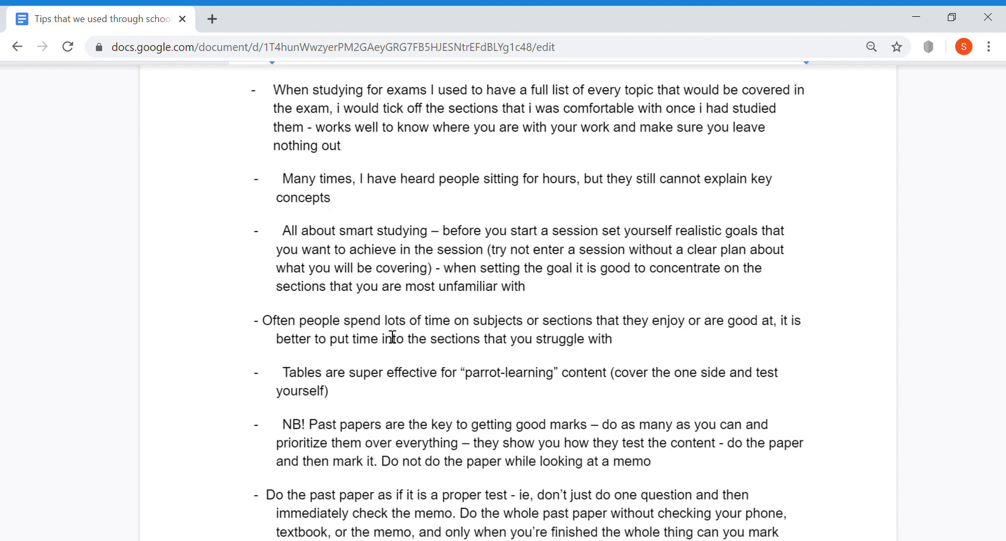
mouse_move(478, 372)
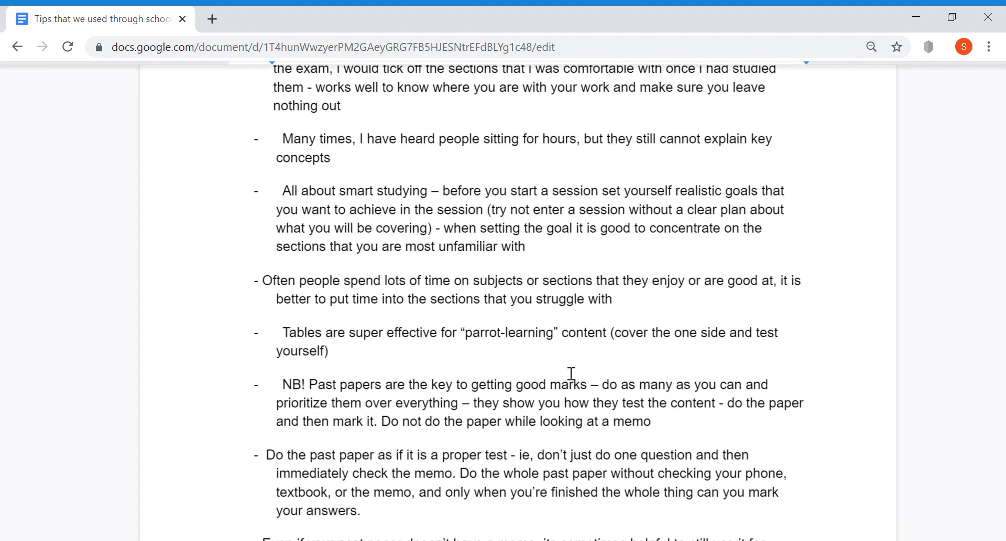
mouse_move(336, 331)
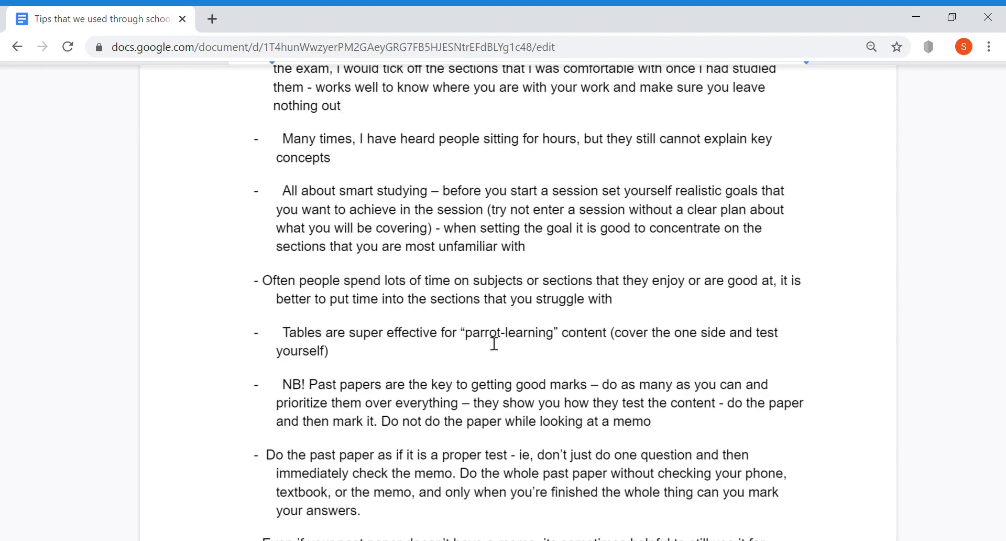
mouse_move(556, 365)
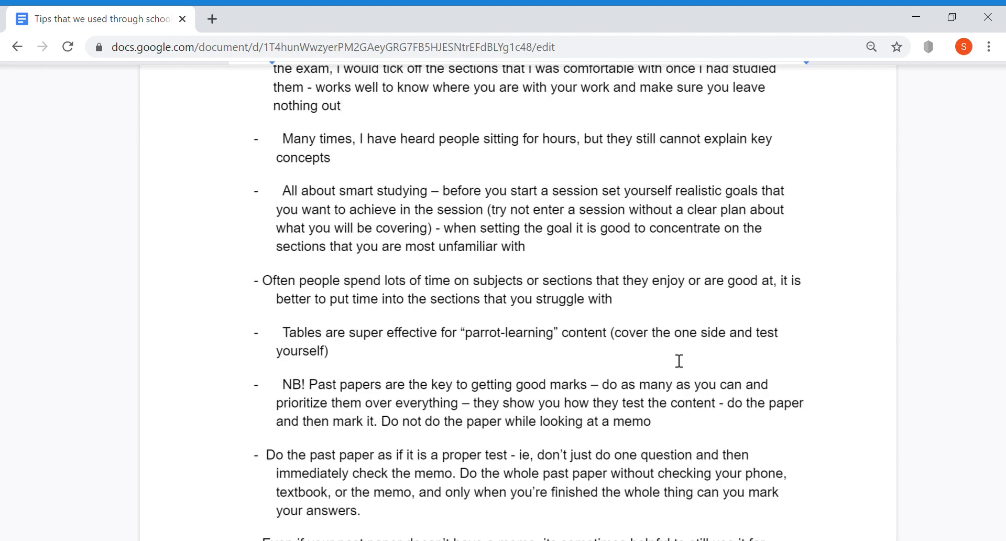
mouse_move(672, 365)
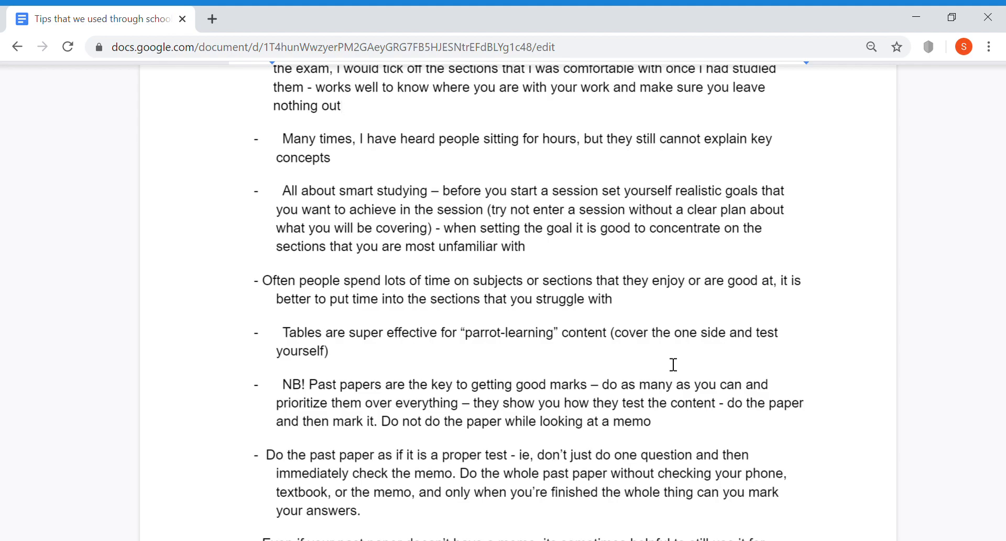
scroll("down", 3)
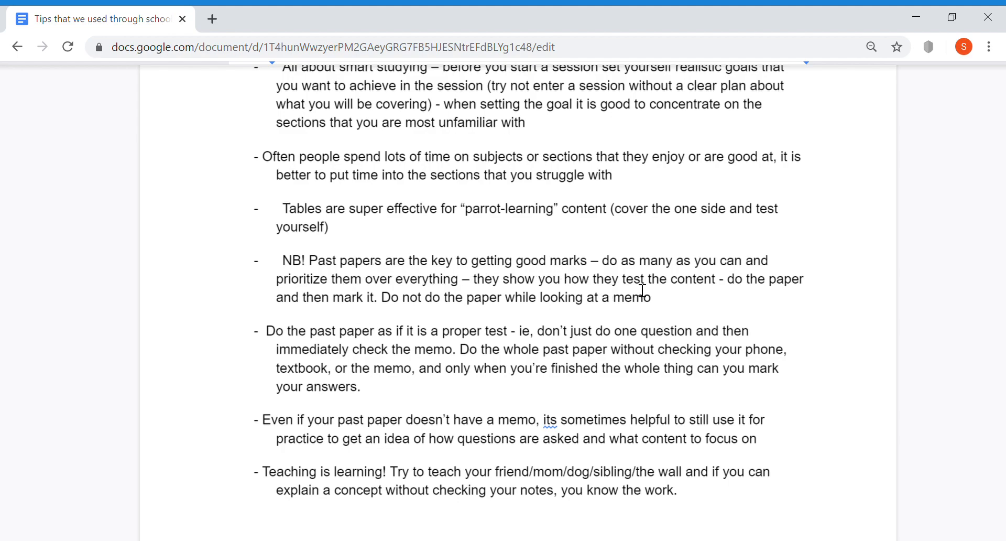
mouse_move(380, 305)
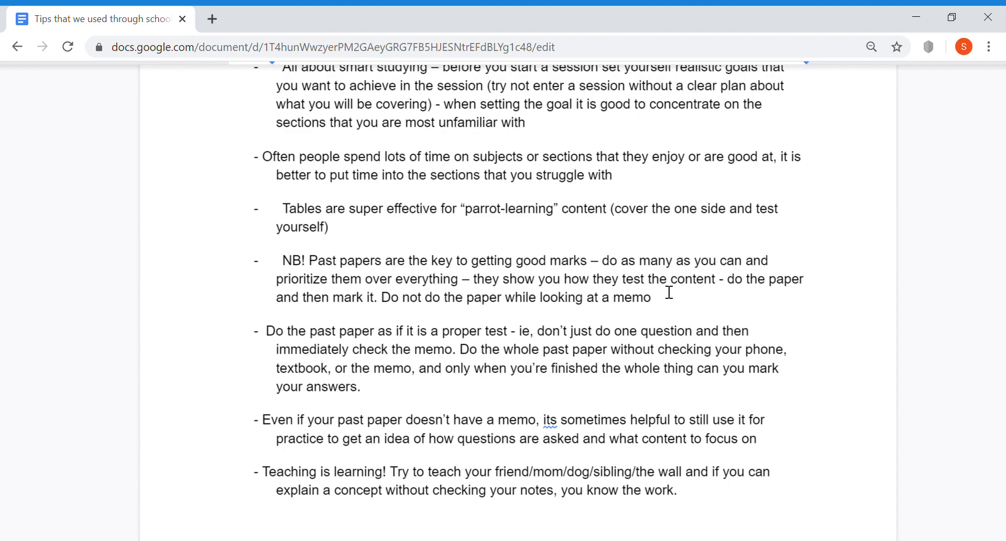
mouse_move(579, 315)
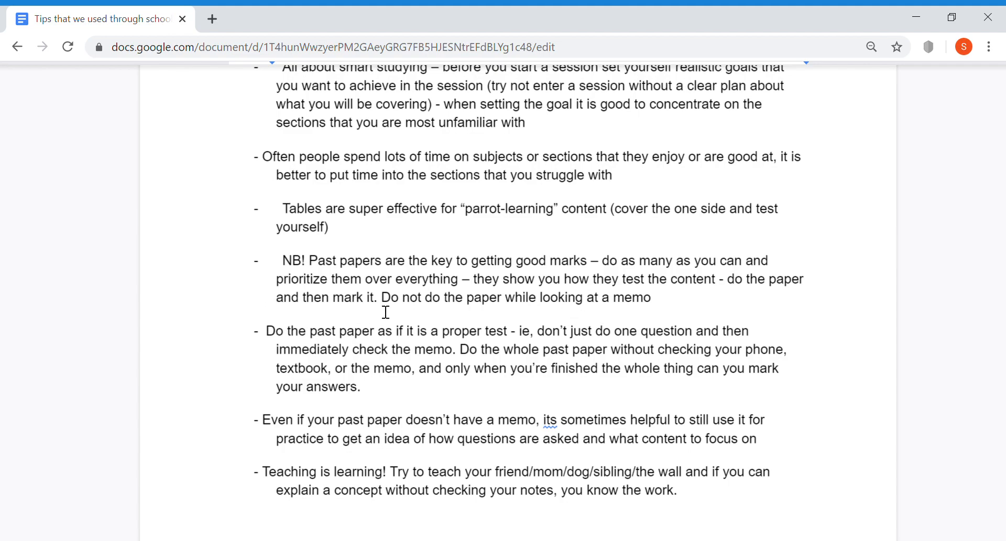
mouse_move(450, 317)
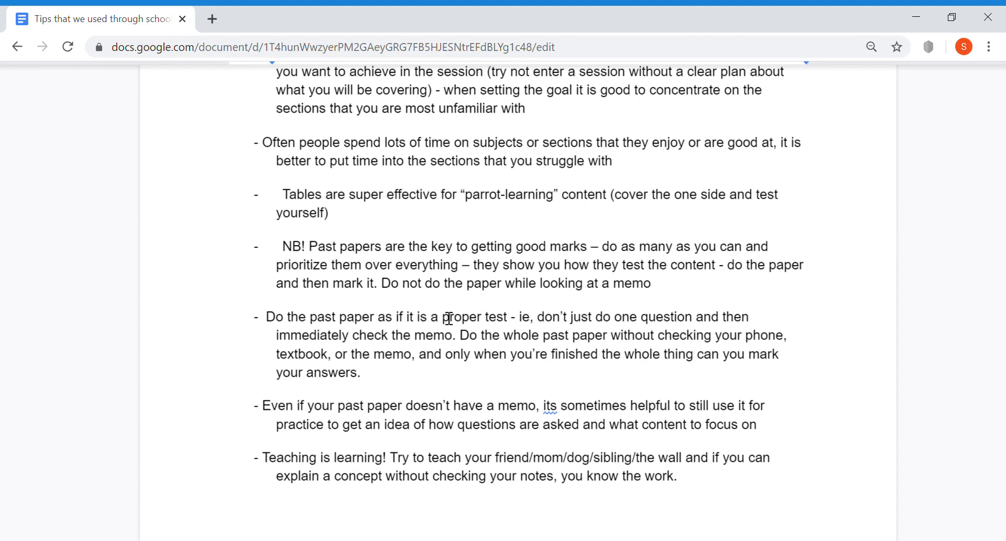
scroll("down", 3)
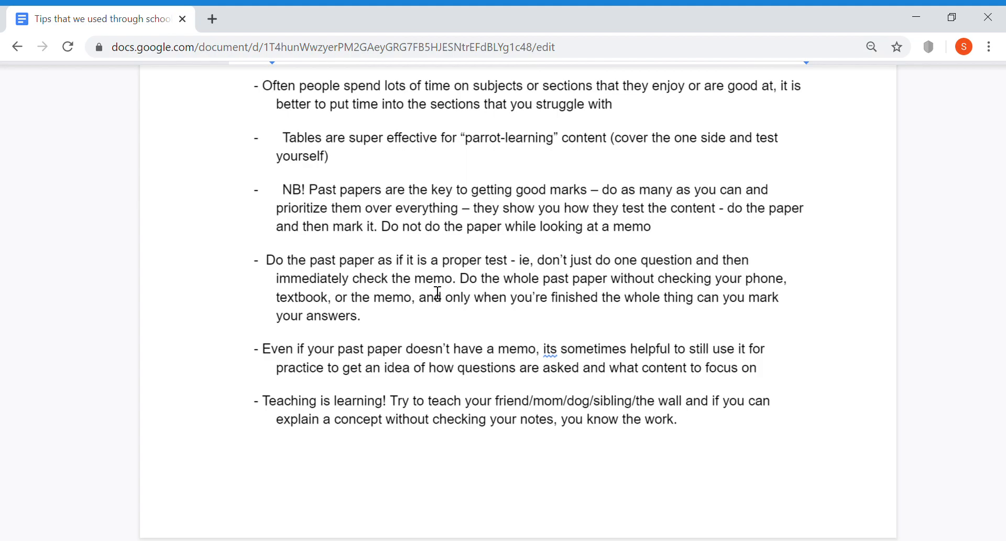
mouse_move(618, 279)
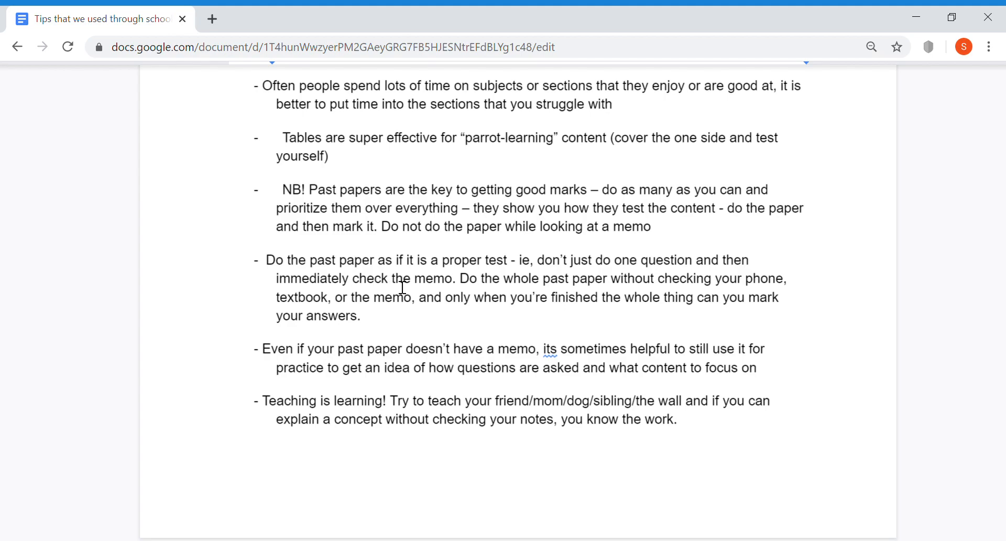
mouse_move(585, 296)
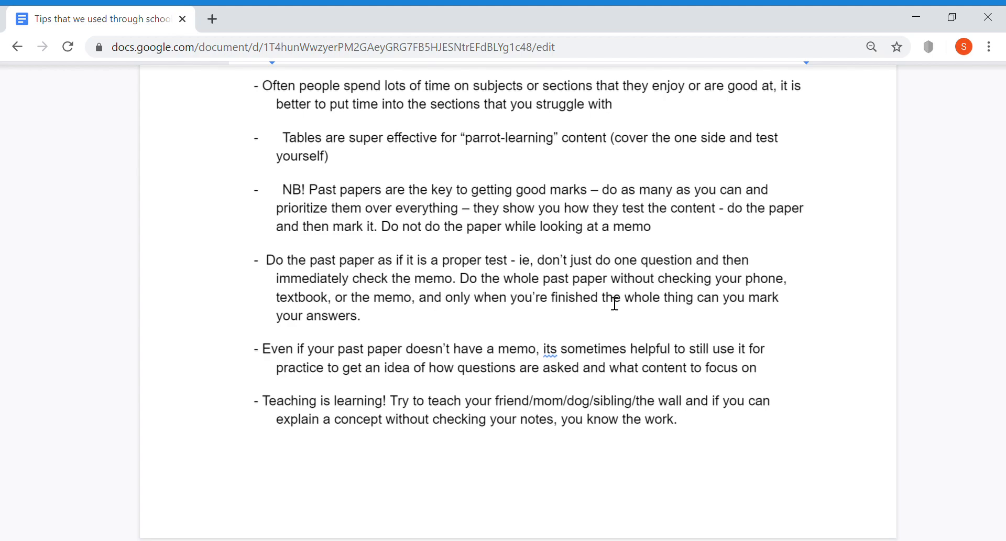
mouse_move(407, 306)
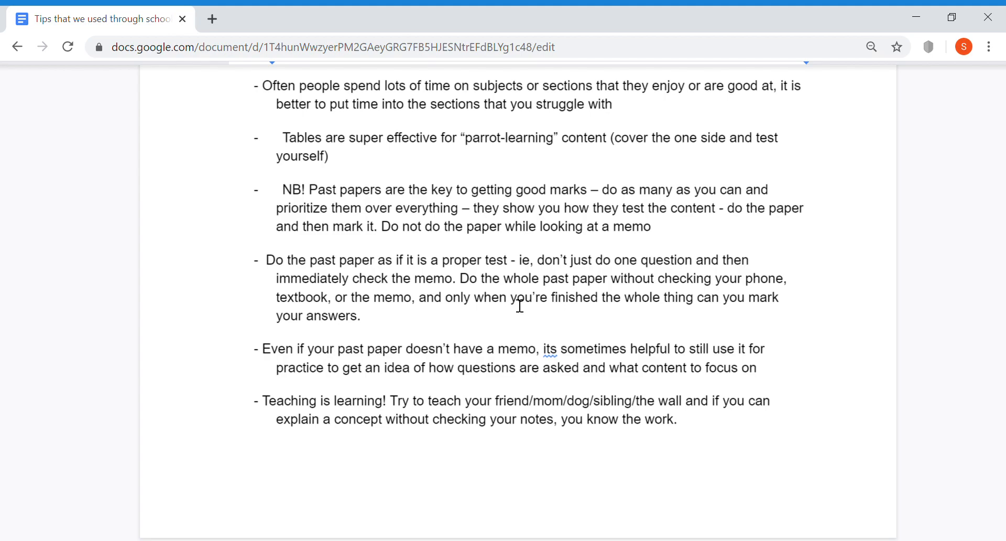
mouse_move(713, 320)
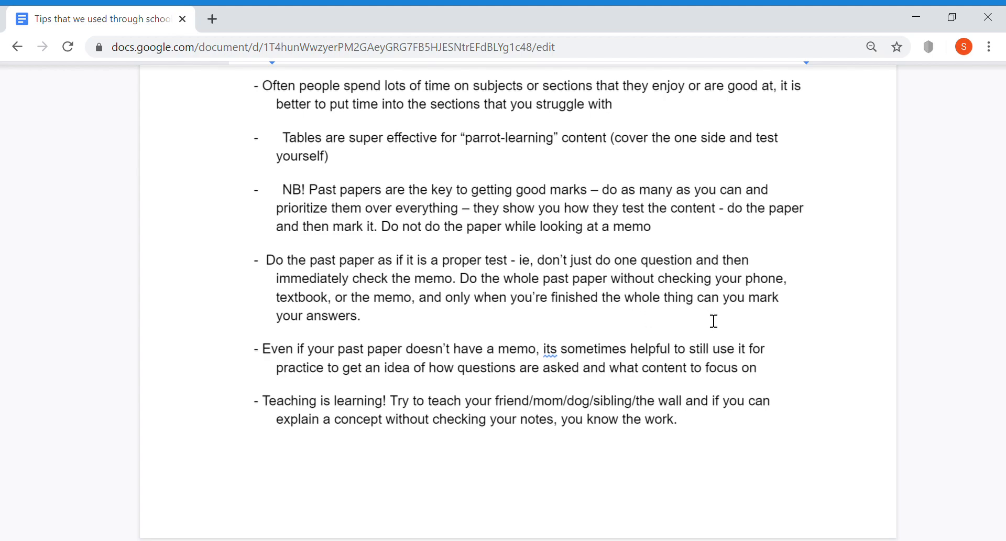
scroll("down", 3)
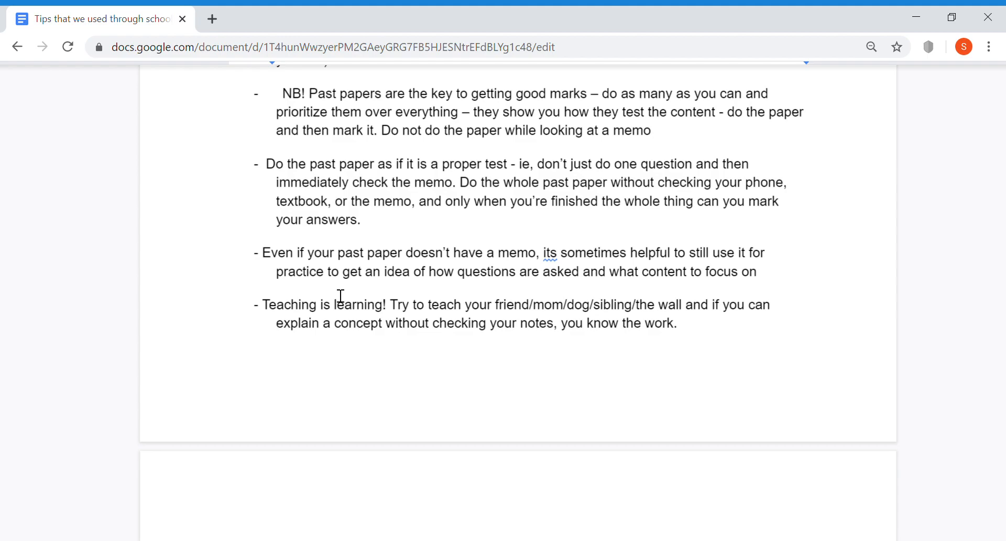
mouse_move(570, 281)
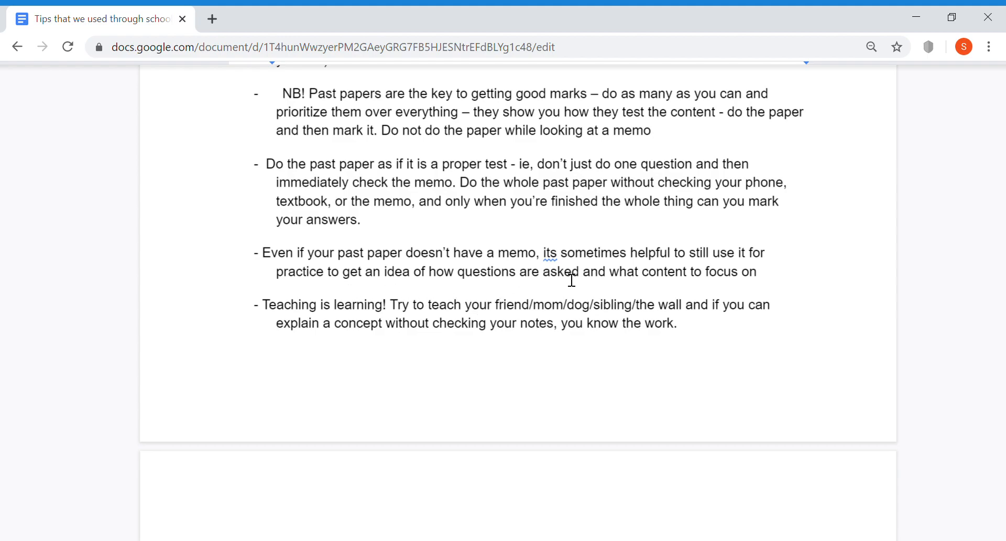
scroll("down", 3)
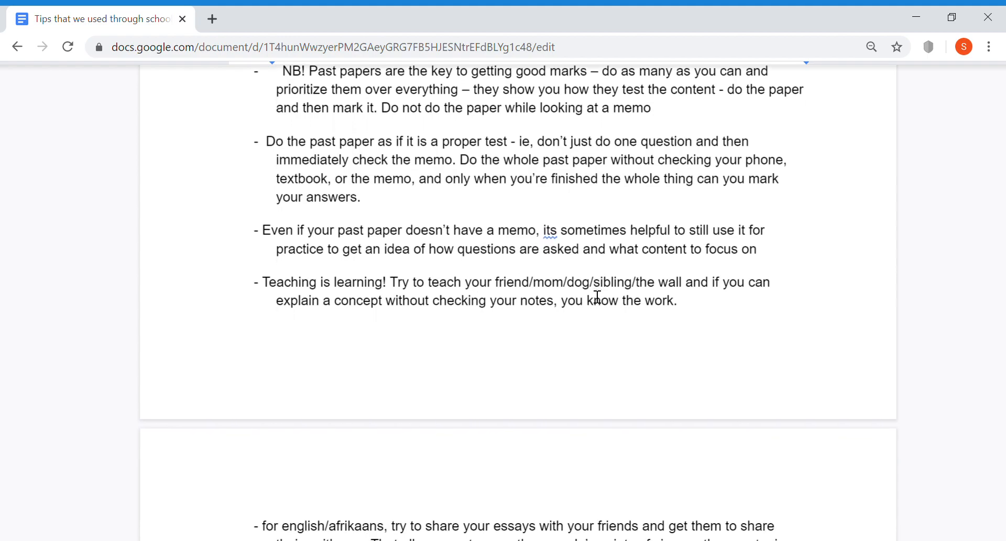
scroll("down", 3)
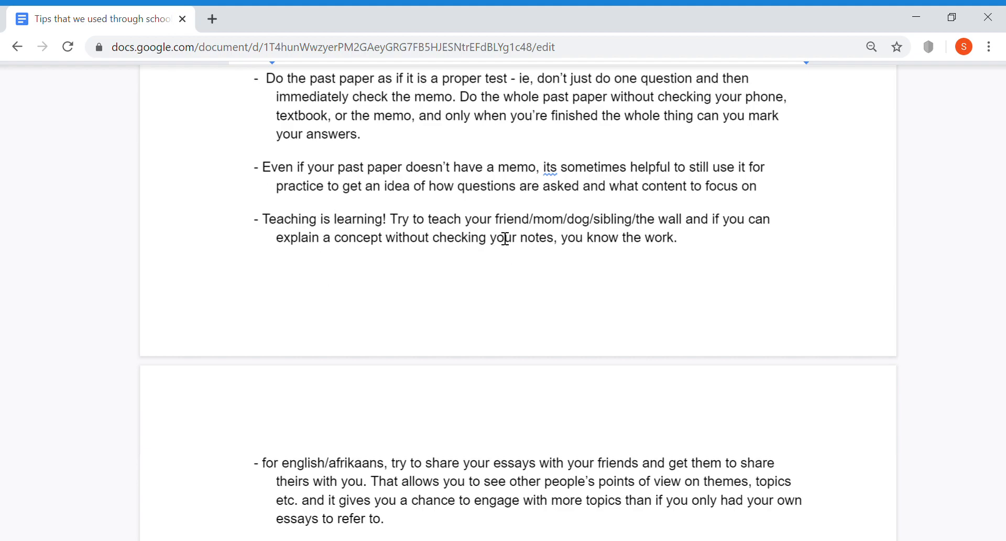
mouse_move(602, 228)
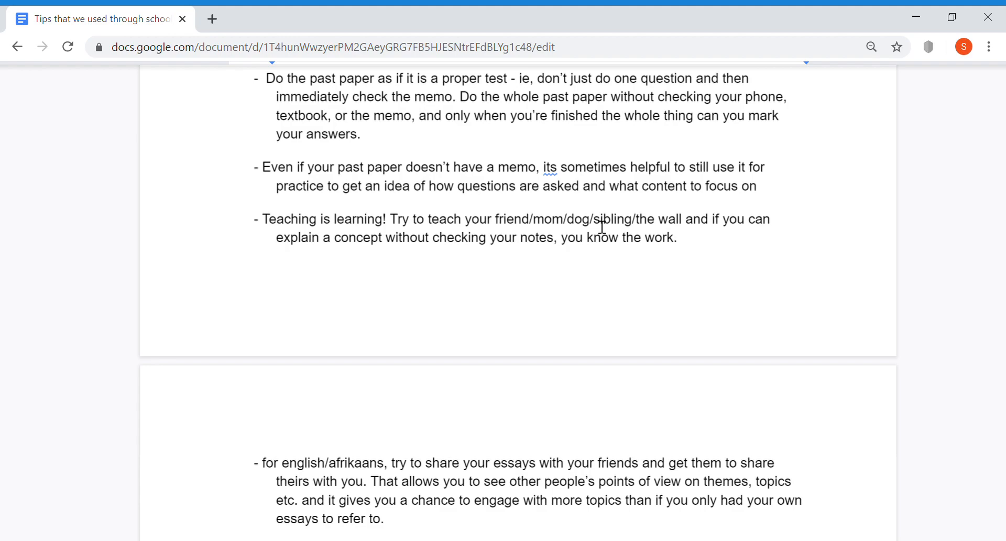
mouse_move(666, 233)
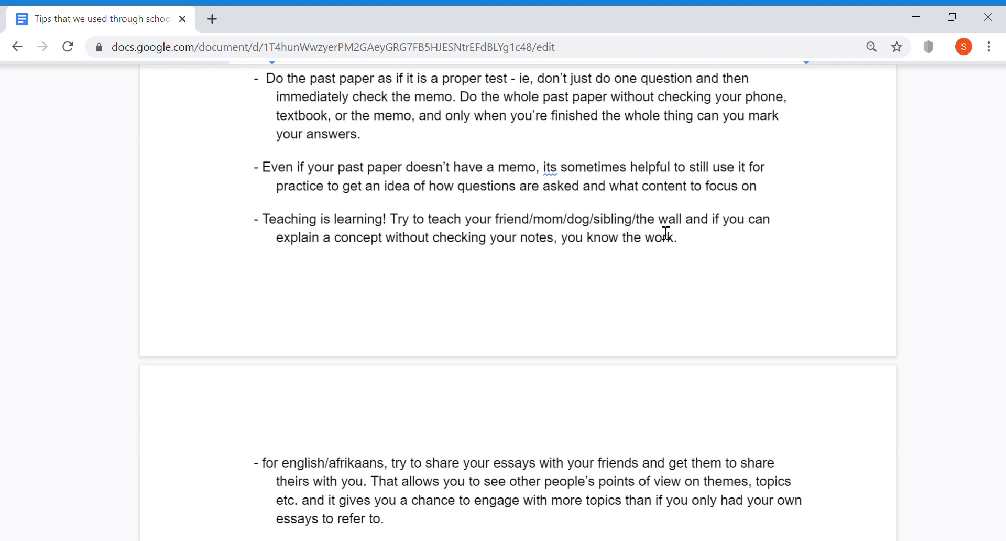
mouse_move(489, 253)
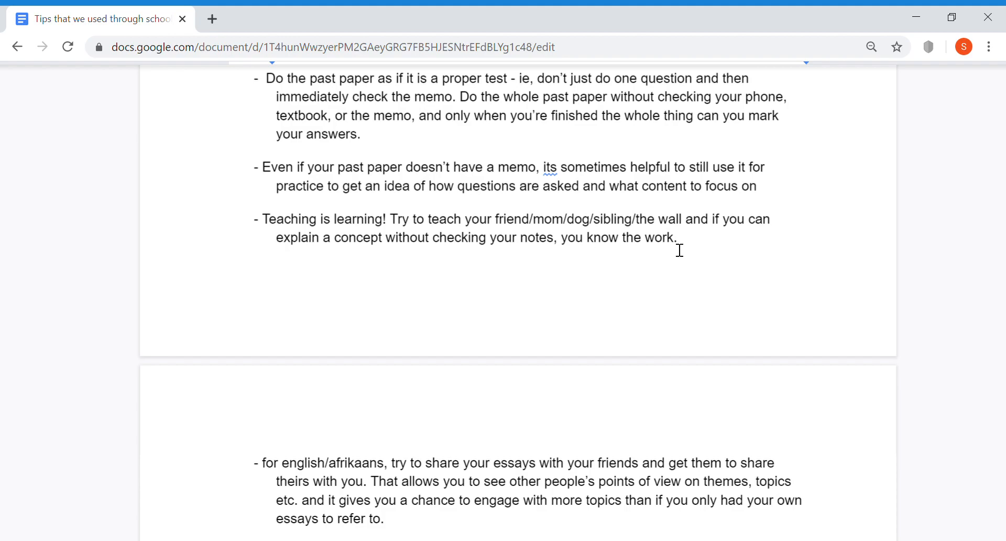
mouse_move(545, 263)
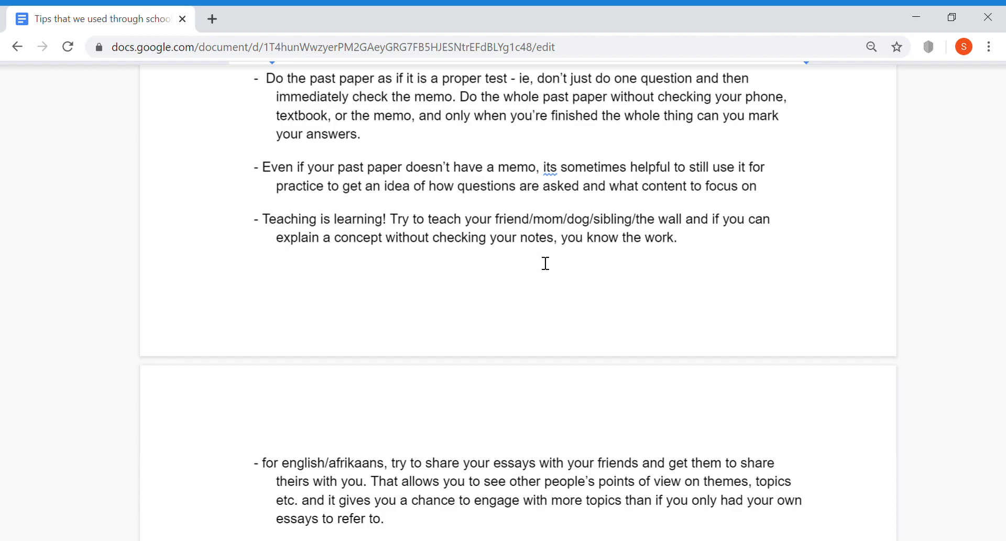
mouse_move(557, 267)
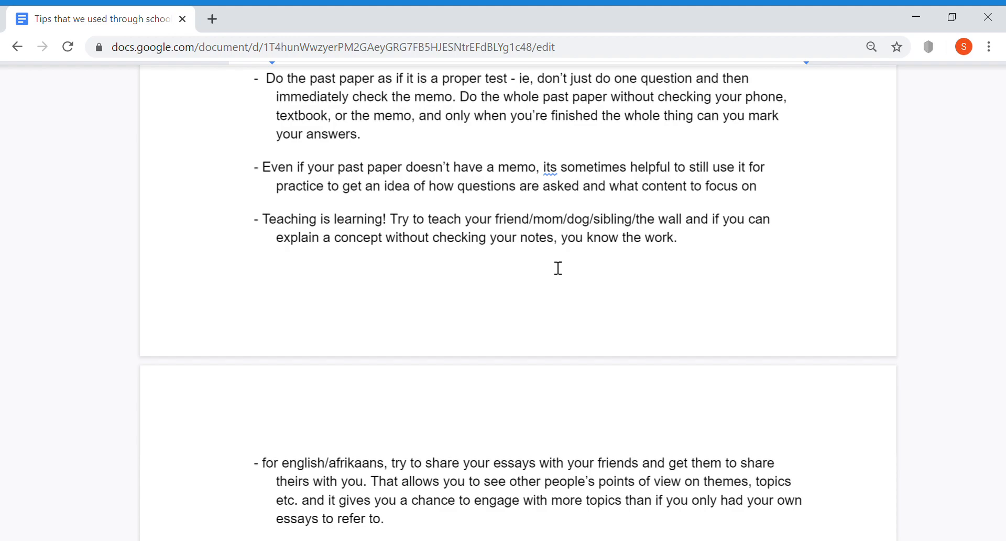
mouse_move(591, 211)
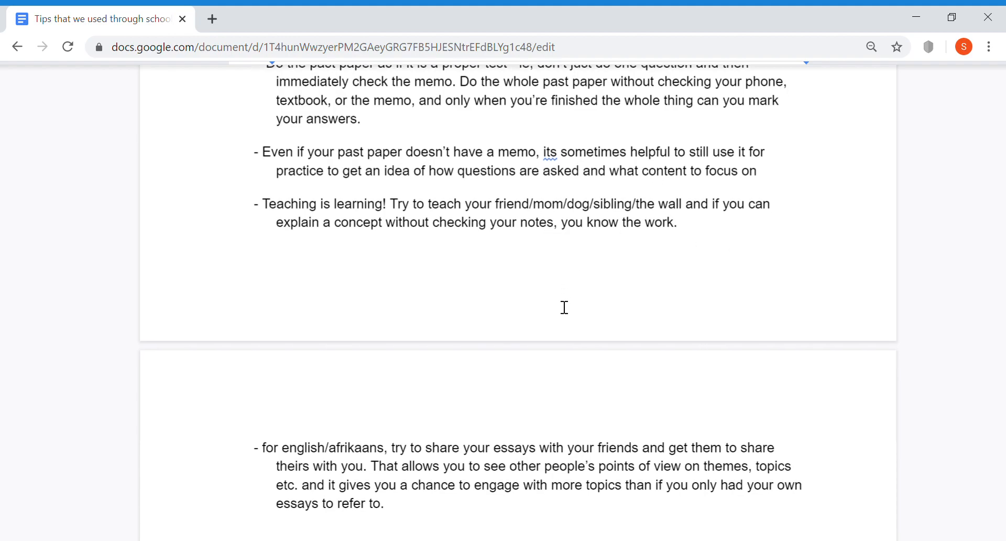
scroll("down", 3)
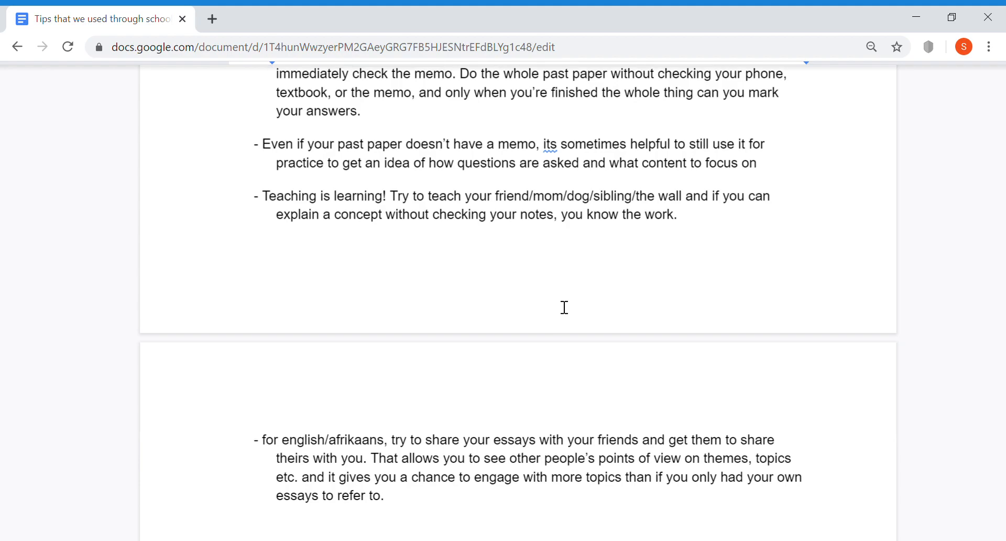
scroll("down", 3)
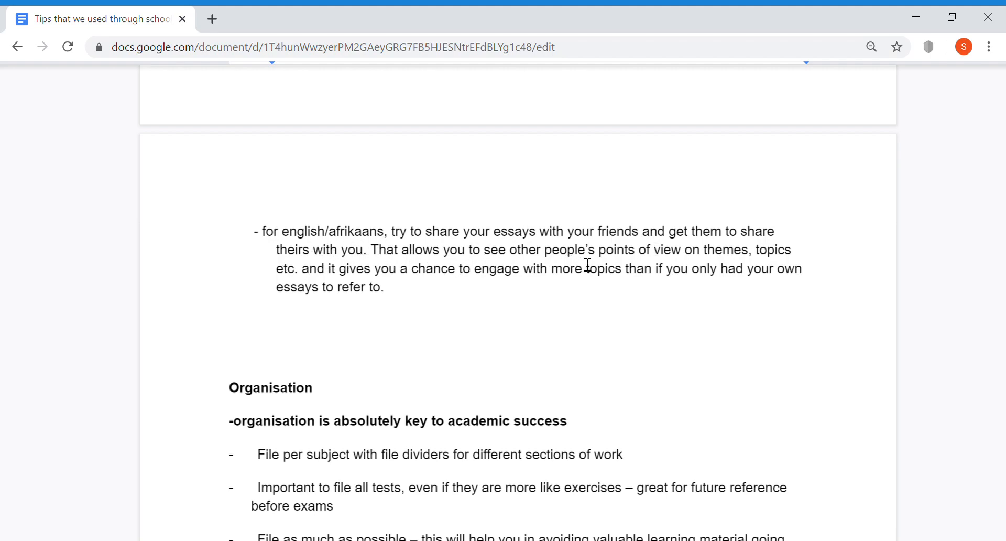
mouse_move(731, 279)
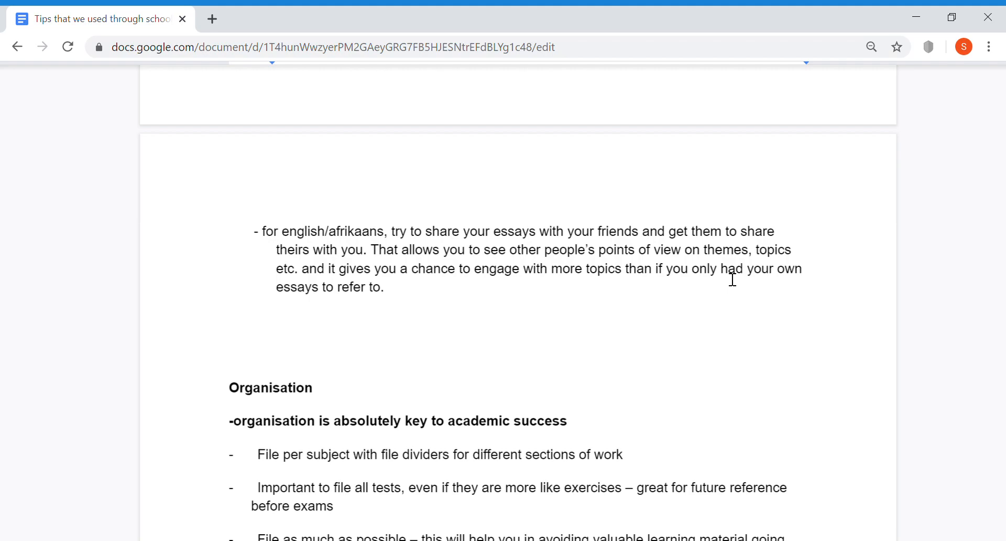
mouse_move(403, 290)
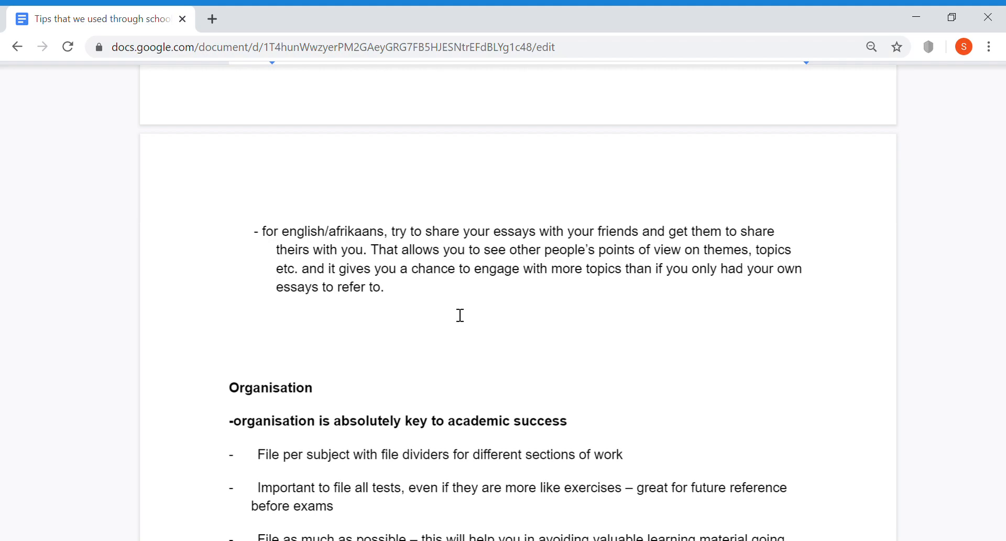
scroll("down", 3)
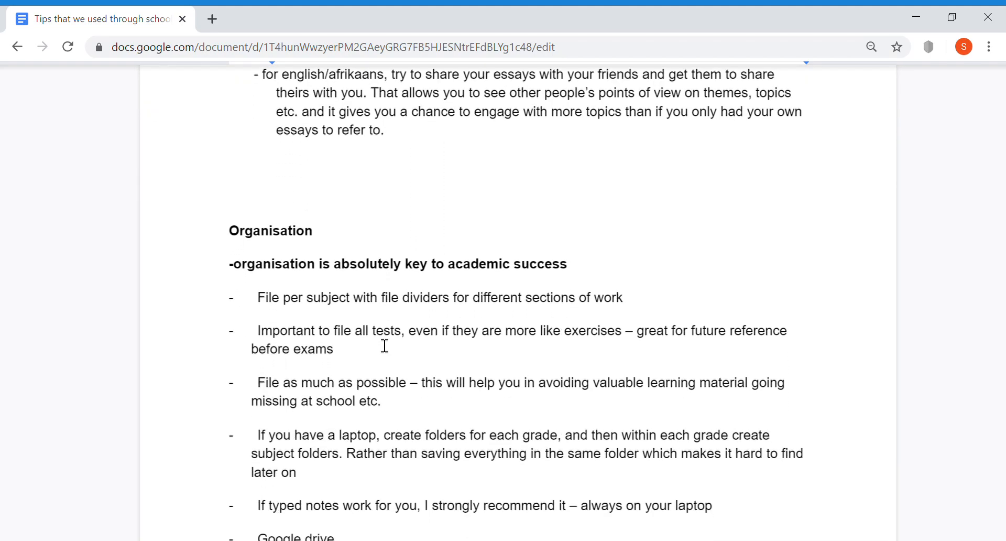
scroll("down", 3)
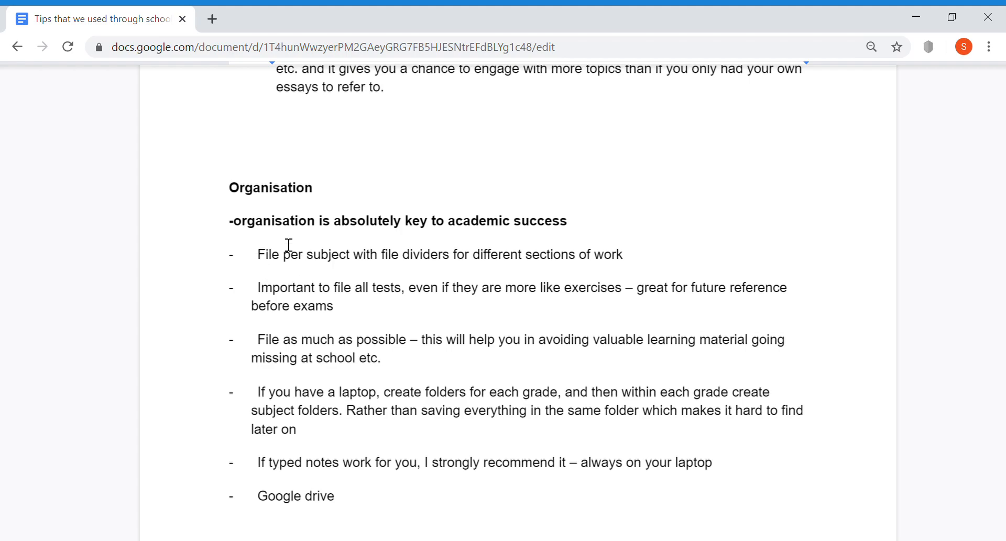
mouse_move(375, 243)
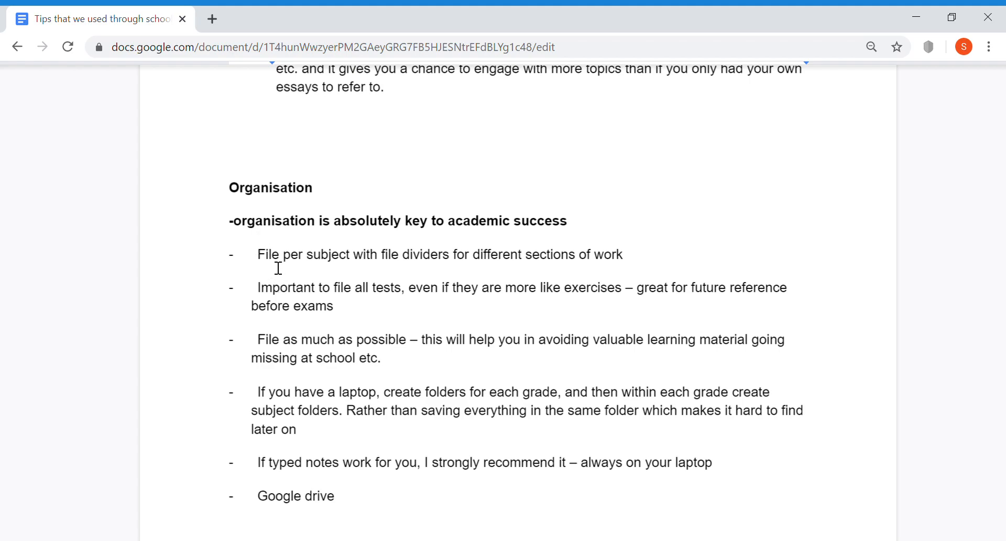
mouse_move(378, 272)
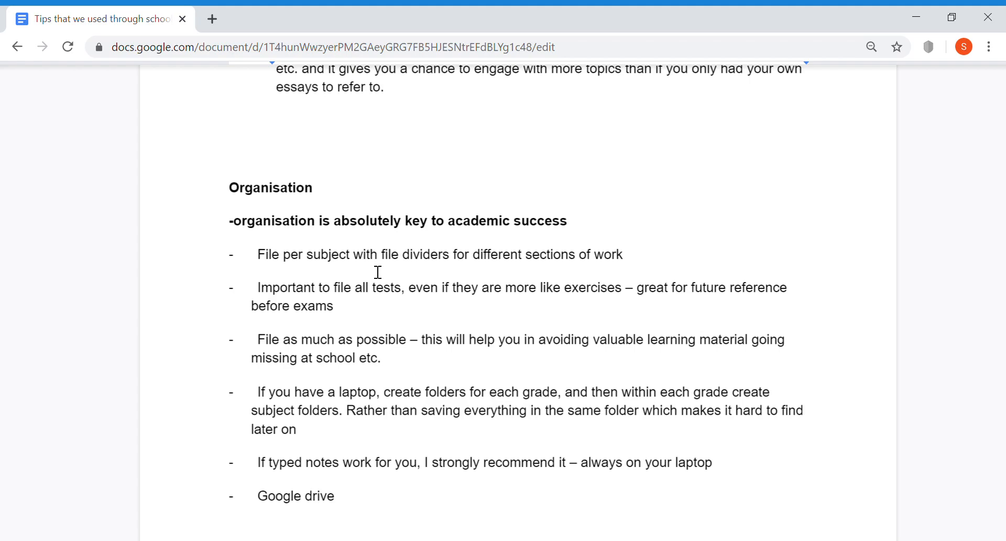
mouse_move(435, 268)
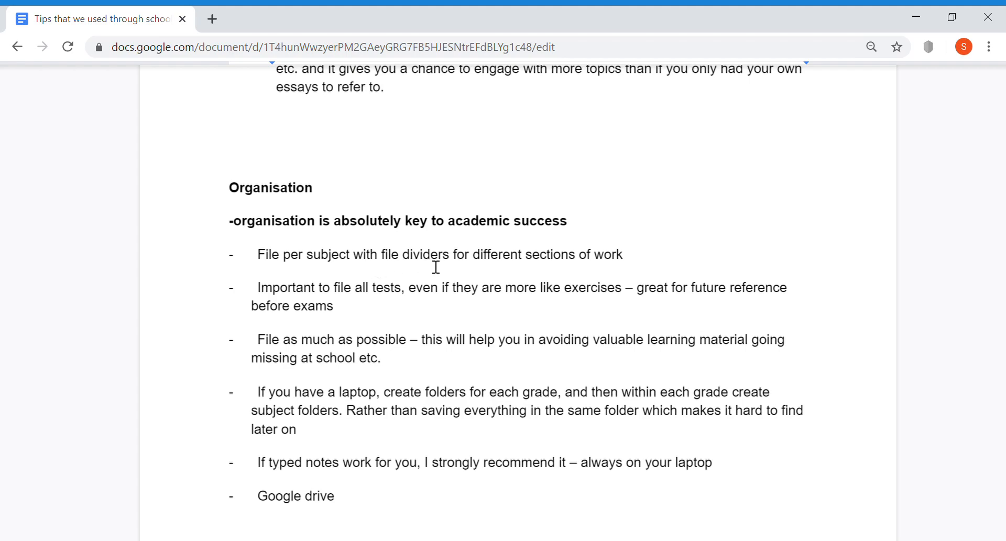
mouse_move(495, 266)
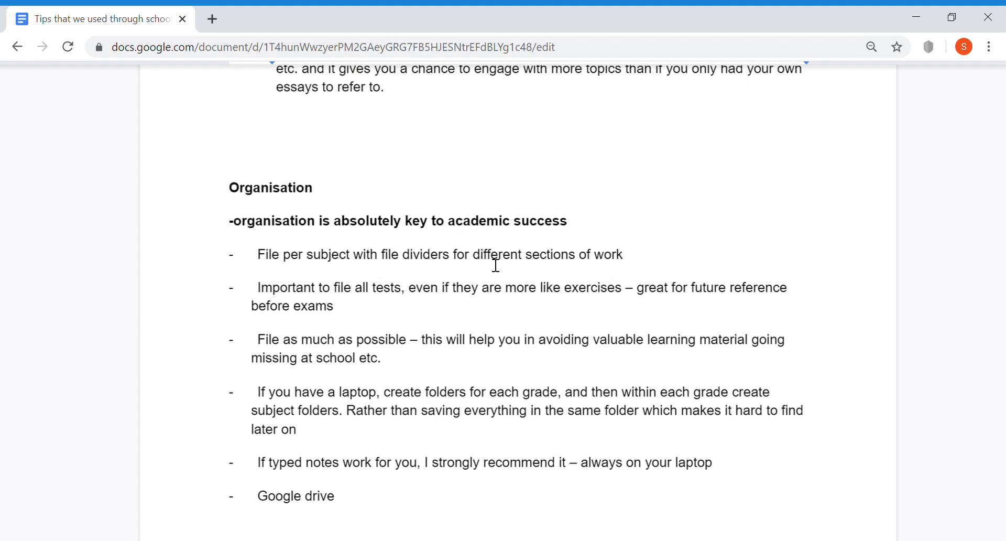
mouse_move(567, 270)
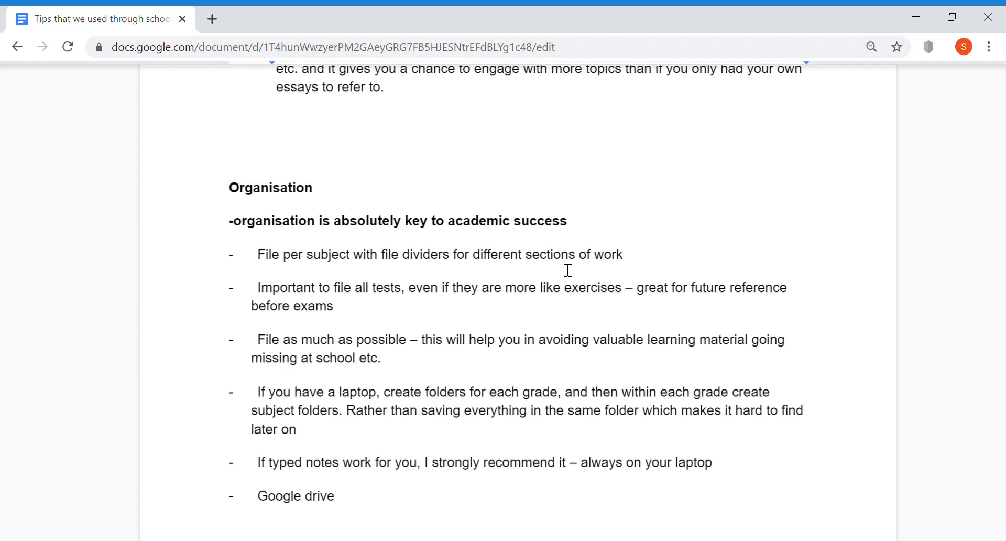
mouse_move(510, 266)
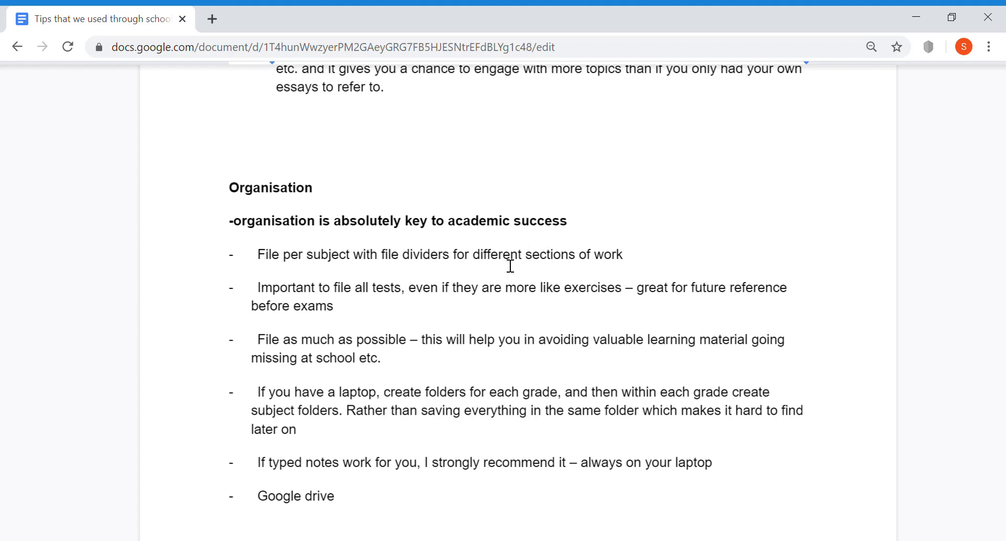
mouse_move(350, 308)
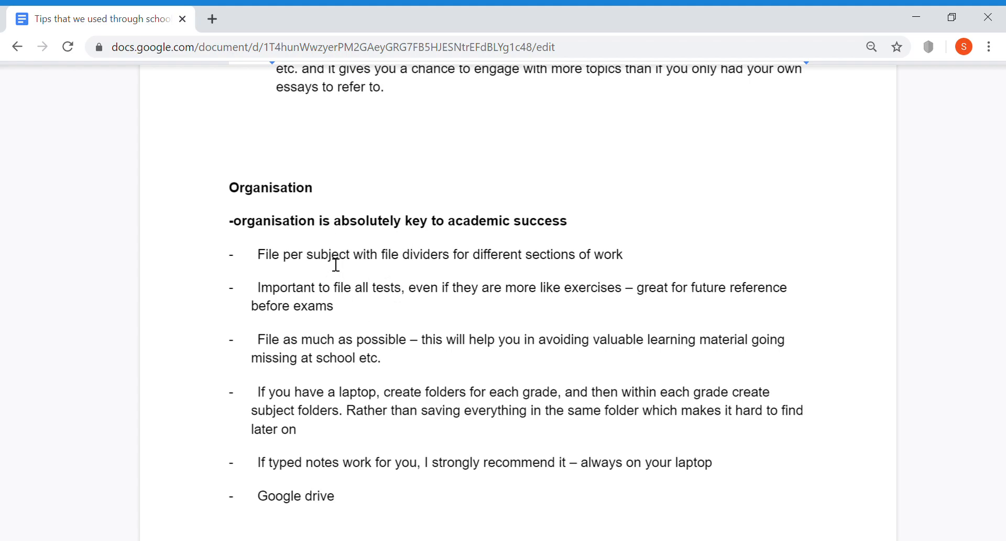
mouse_move(353, 265)
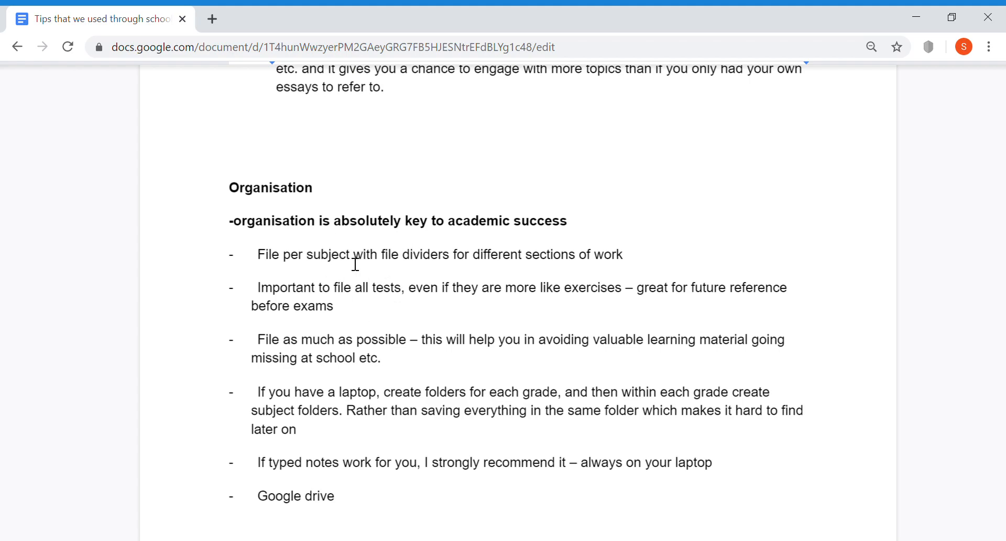
mouse_move(363, 260)
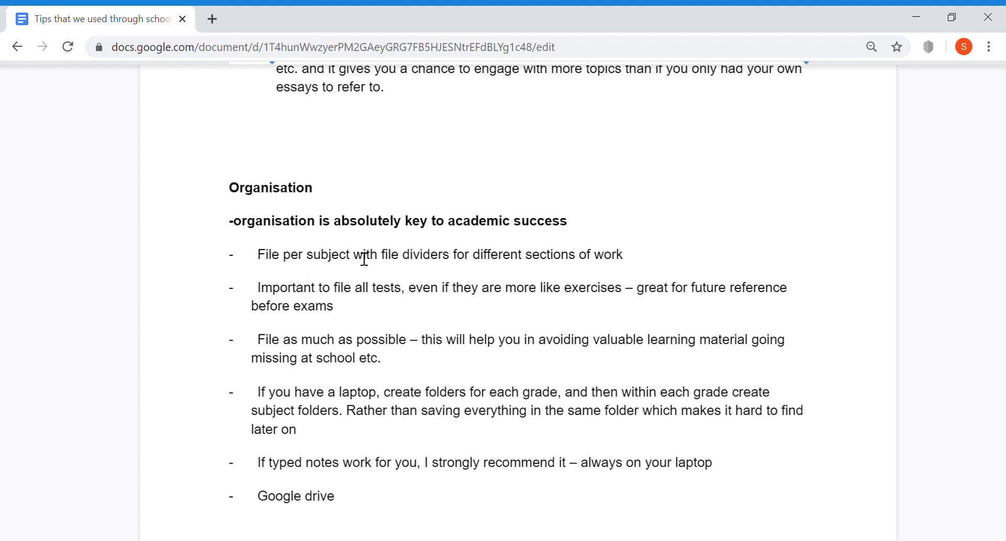
mouse_move(384, 307)
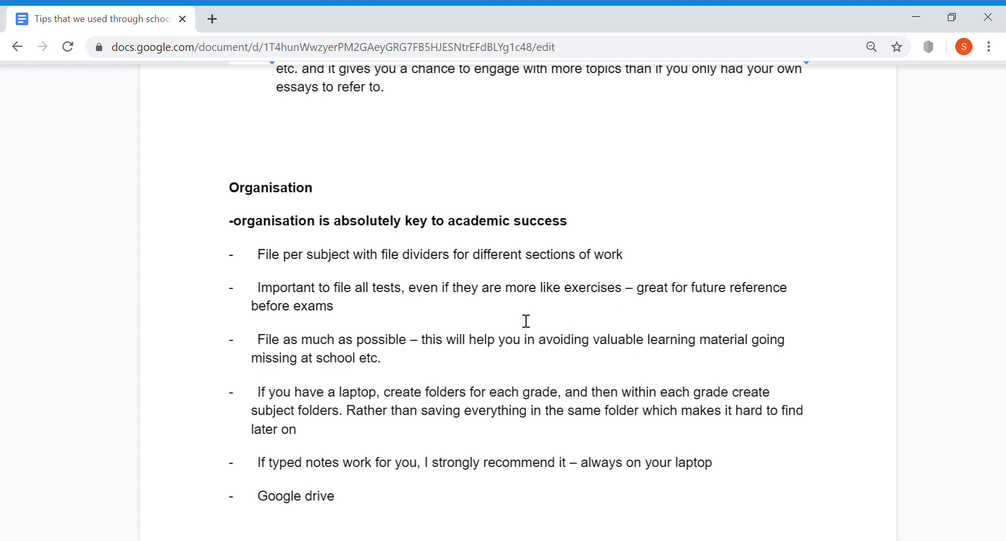
mouse_move(474, 340)
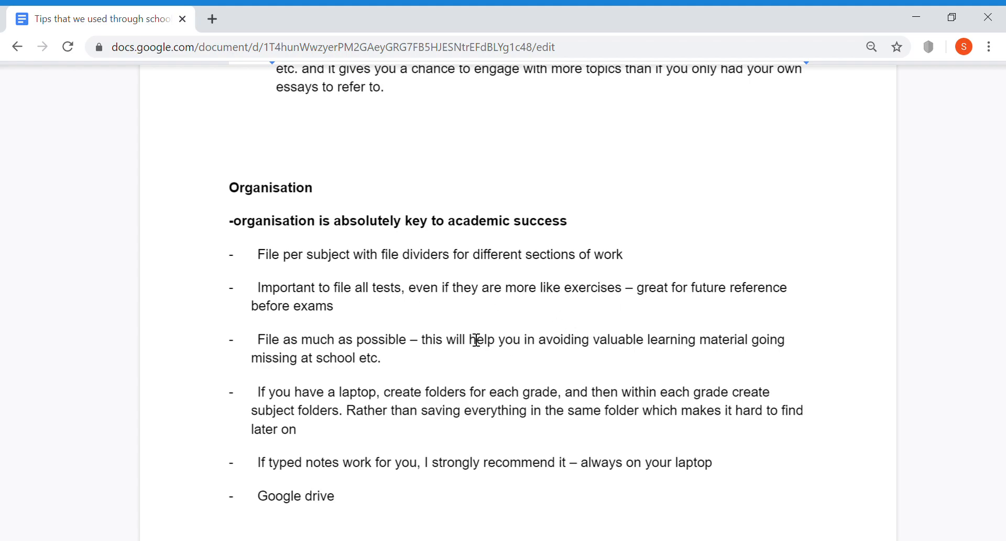
mouse_move(613, 318)
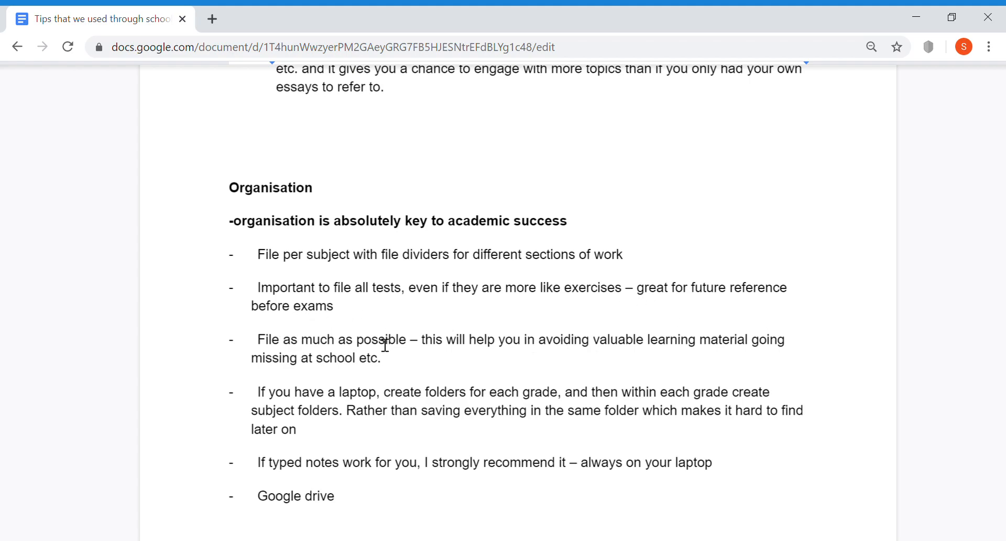
mouse_move(532, 360)
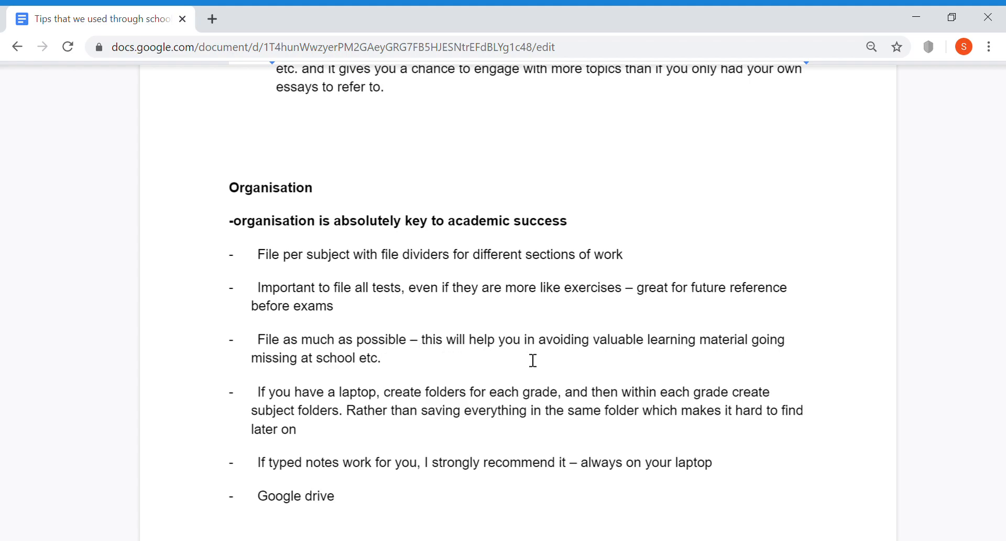
mouse_move(342, 382)
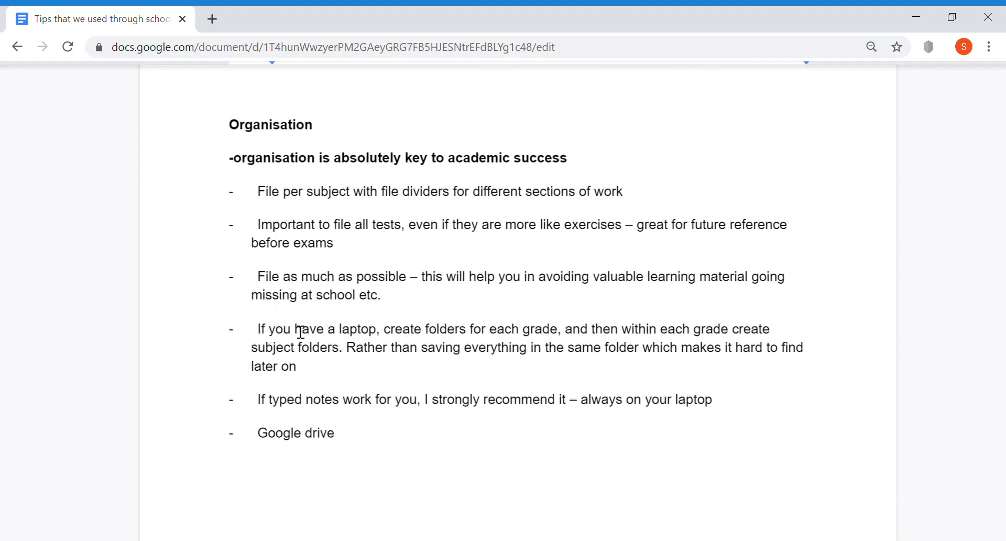
mouse_move(388, 341)
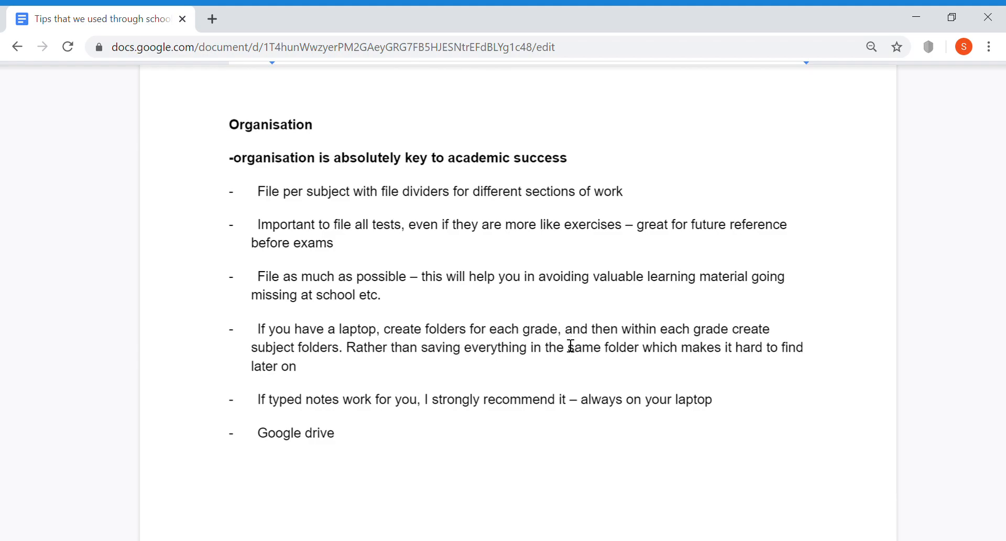
mouse_move(745, 338)
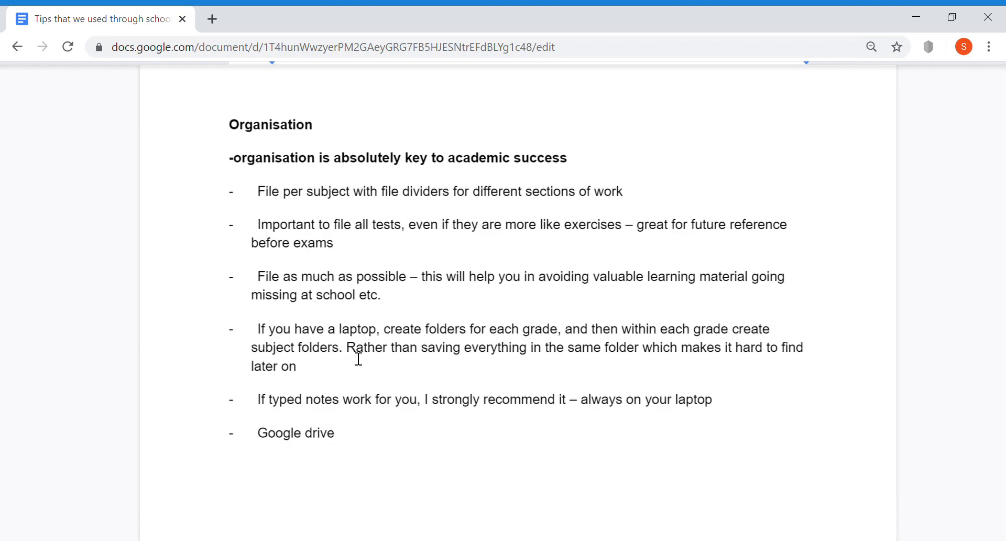
mouse_move(570, 354)
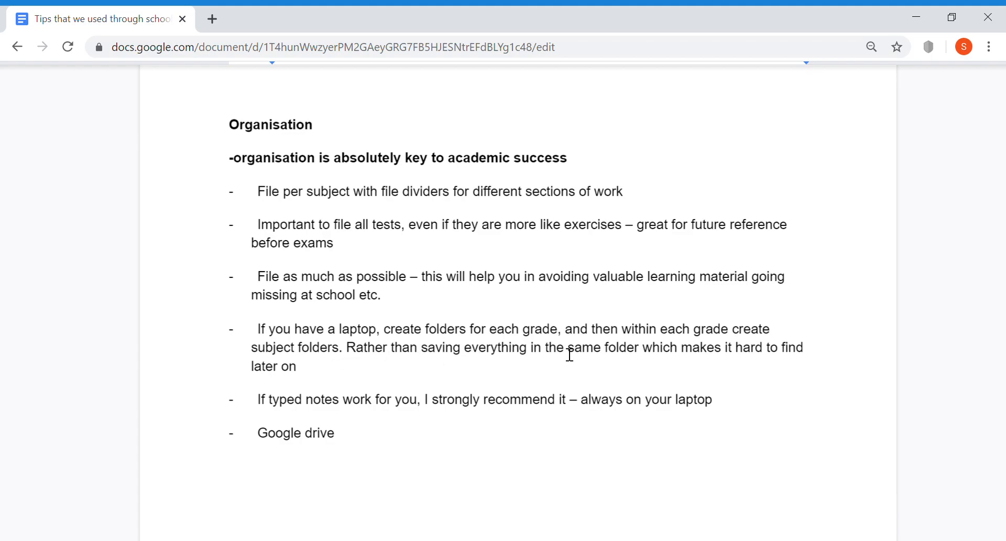
mouse_move(538, 393)
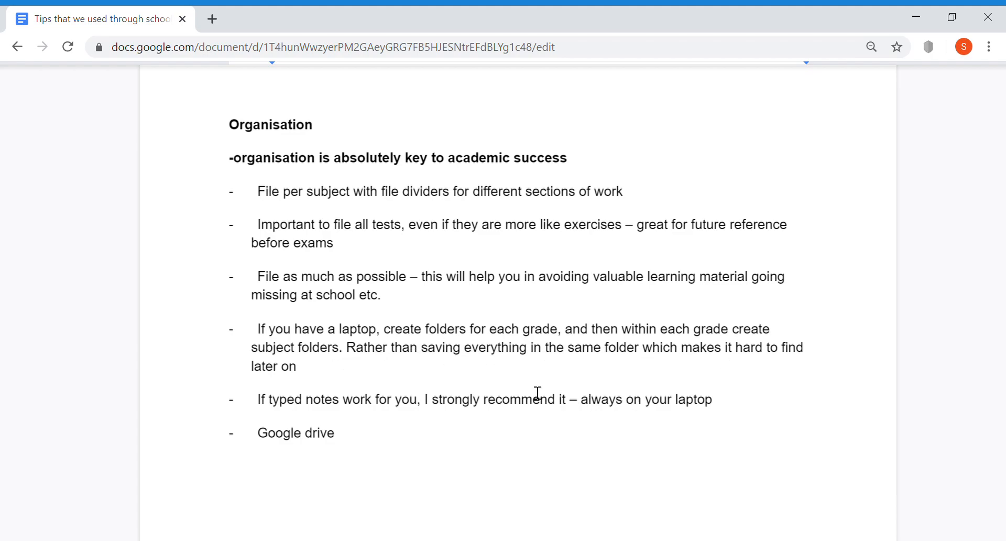
scroll("down", 3)
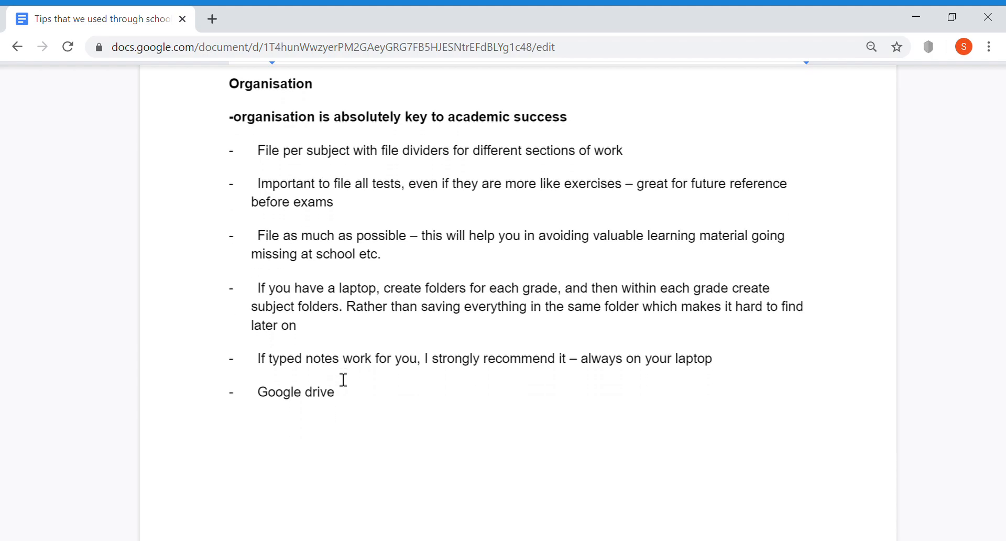
mouse_move(379, 378)
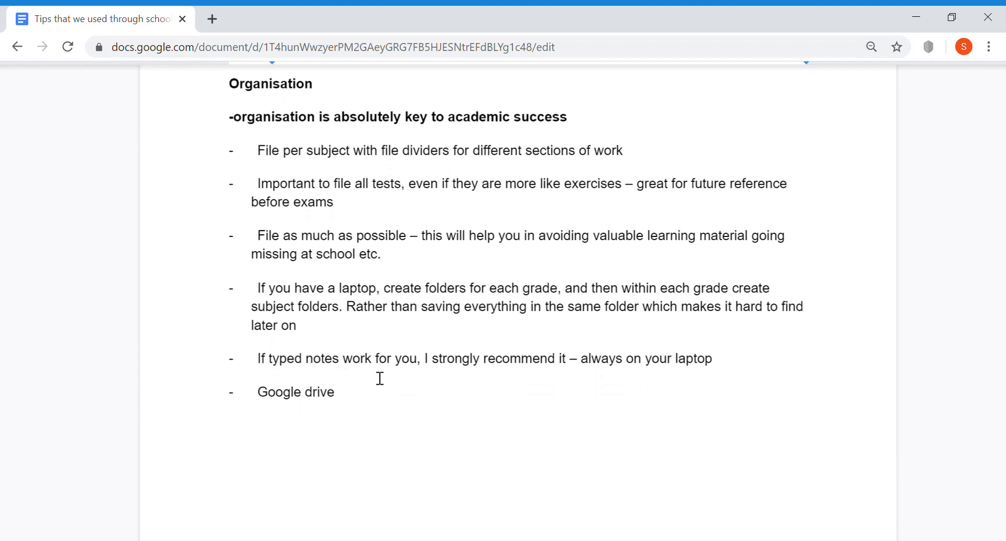
mouse_move(545, 373)
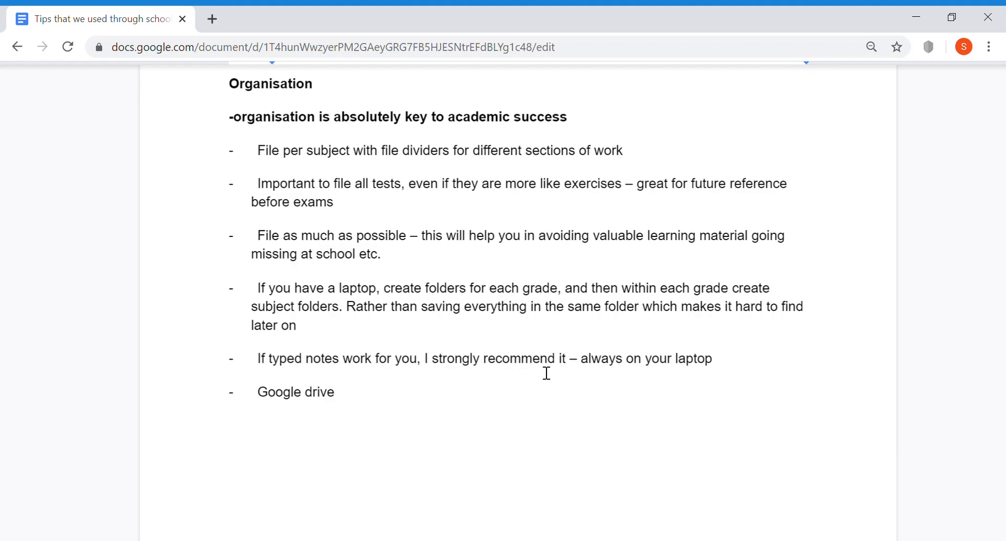
mouse_move(667, 361)
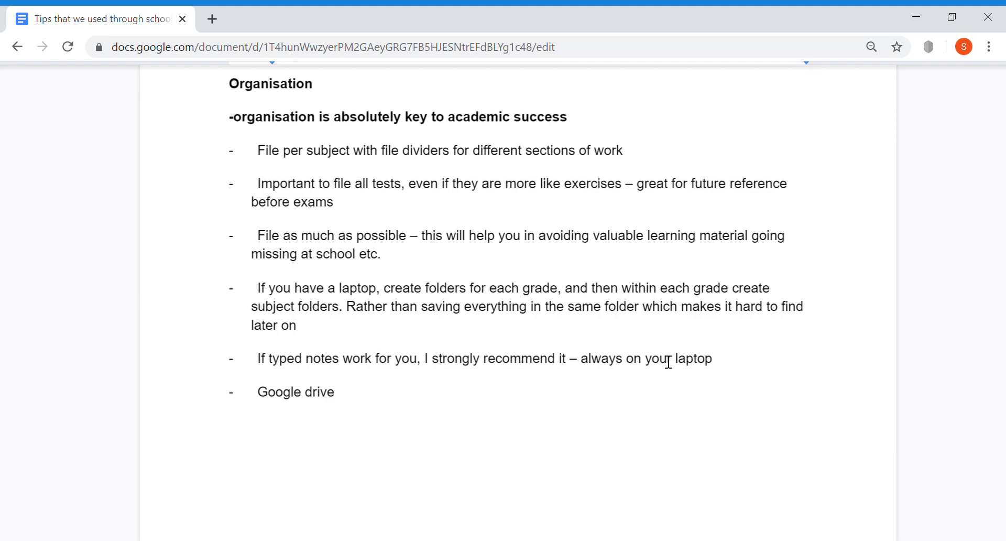
mouse_move(723, 376)
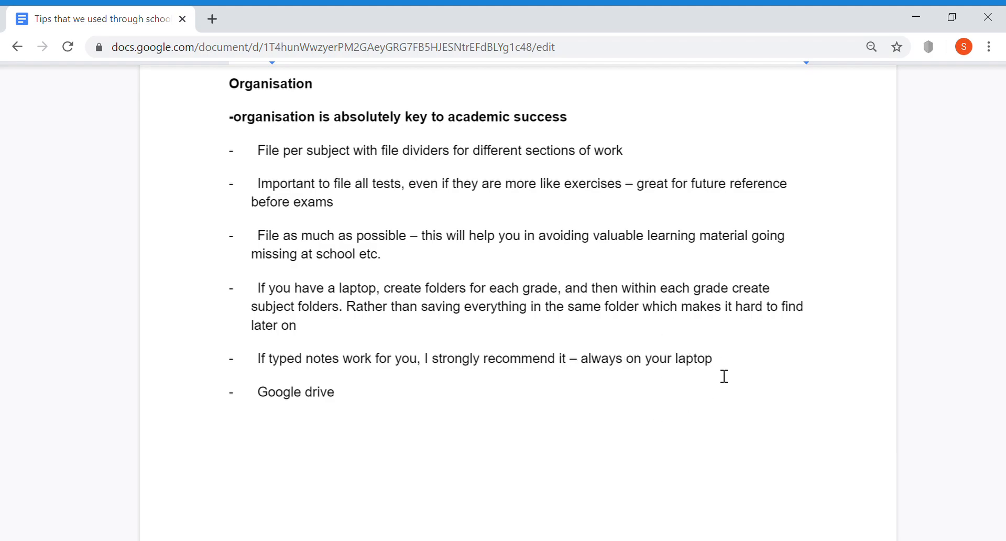
mouse_move(710, 408)
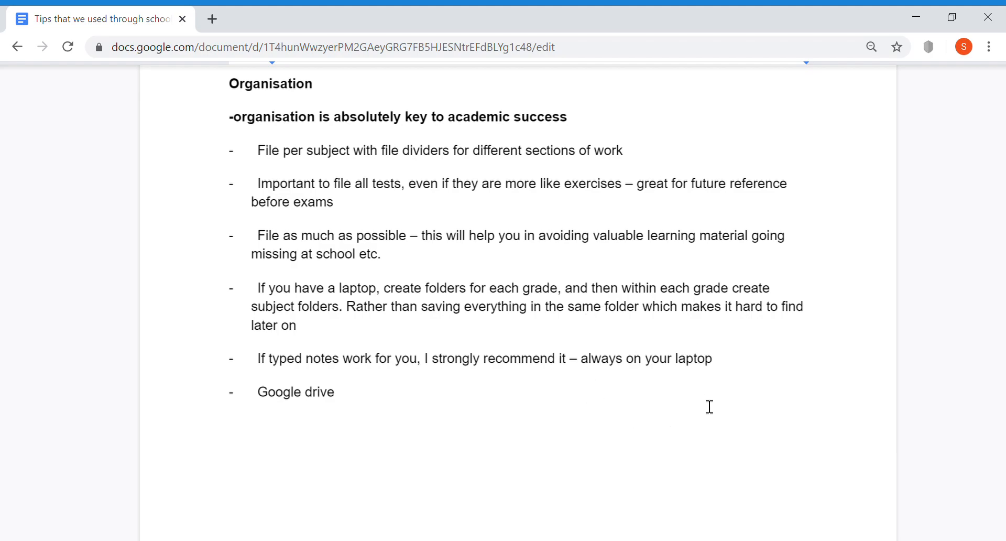
mouse_move(716, 420)
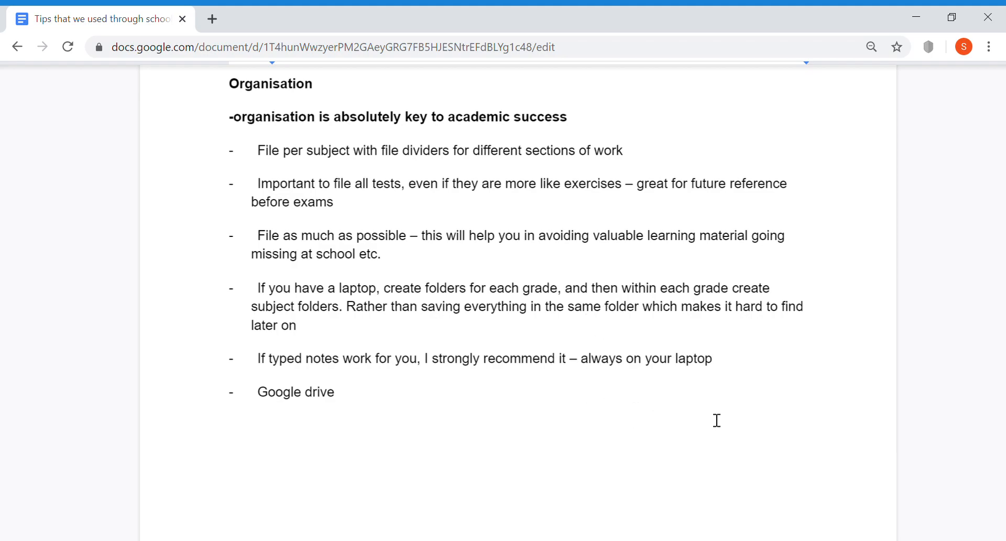
mouse_move(579, 391)
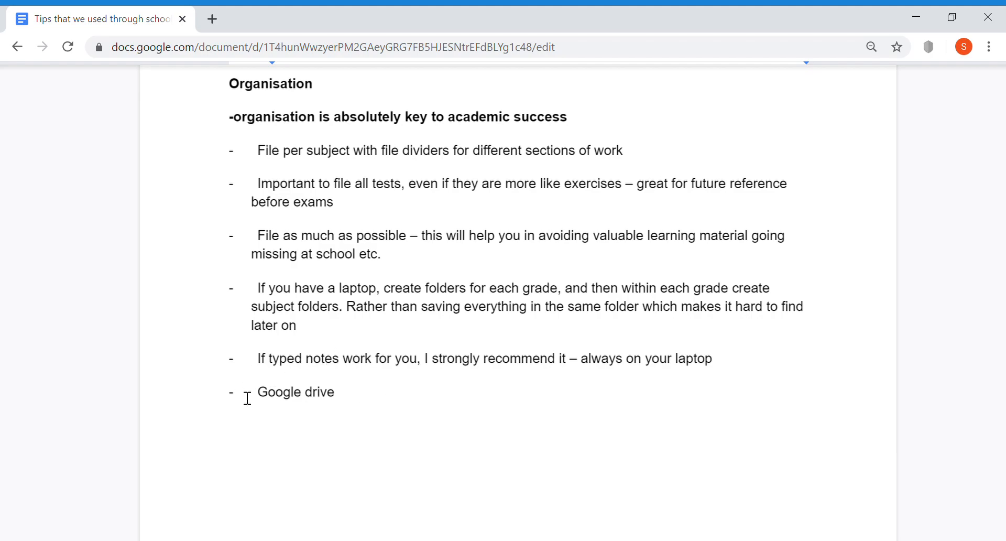
mouse_move(312, 427)
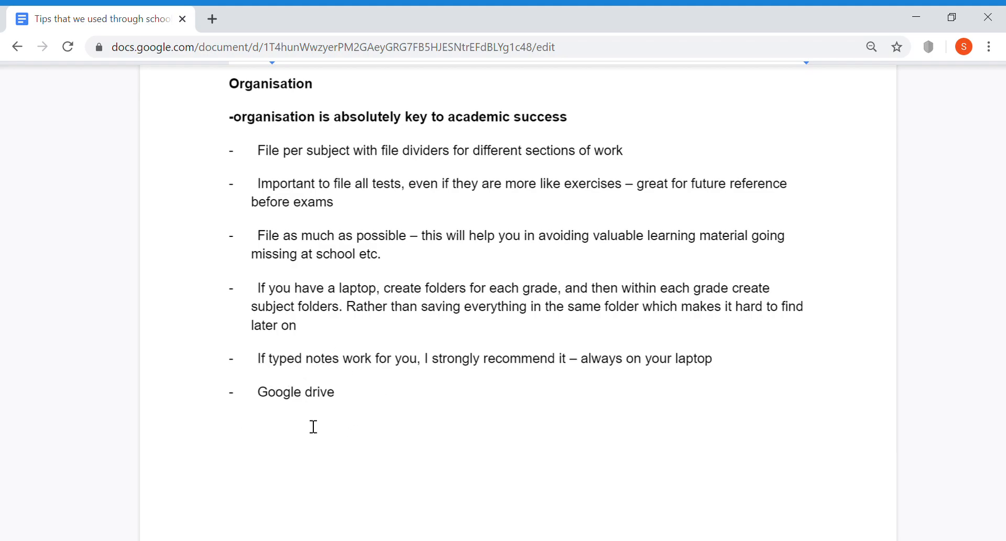
mouse_move(360, 391)
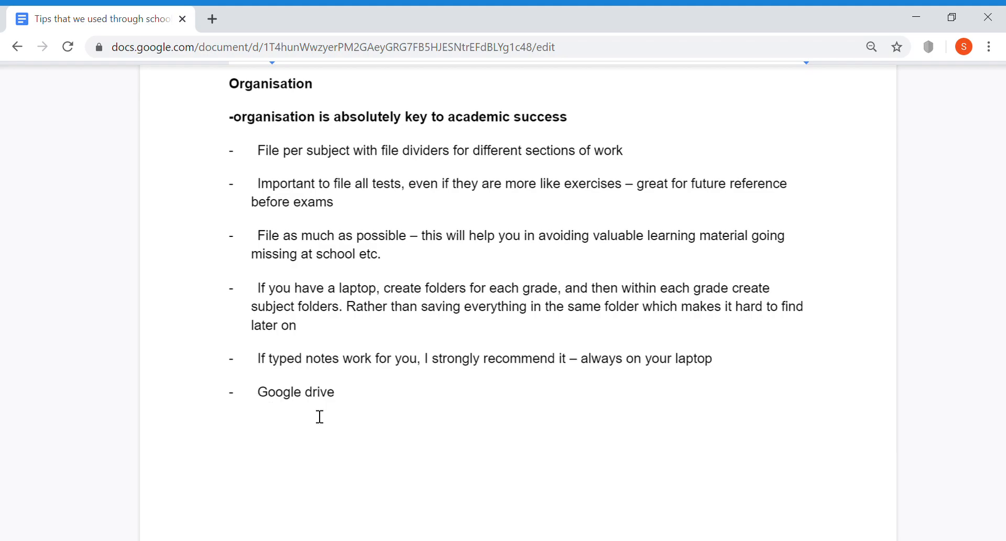
mouse_move(497, 428)
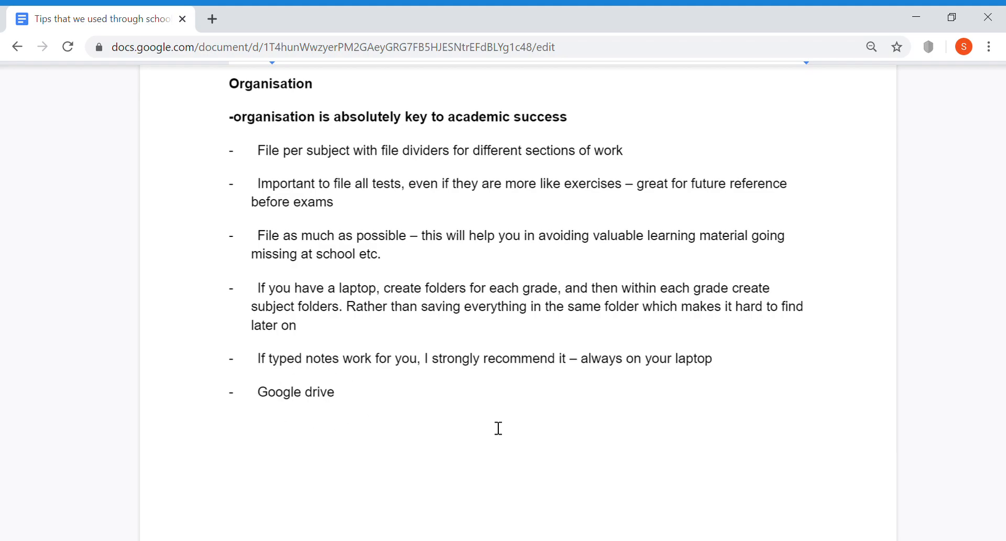
mouse_move(473, 454)
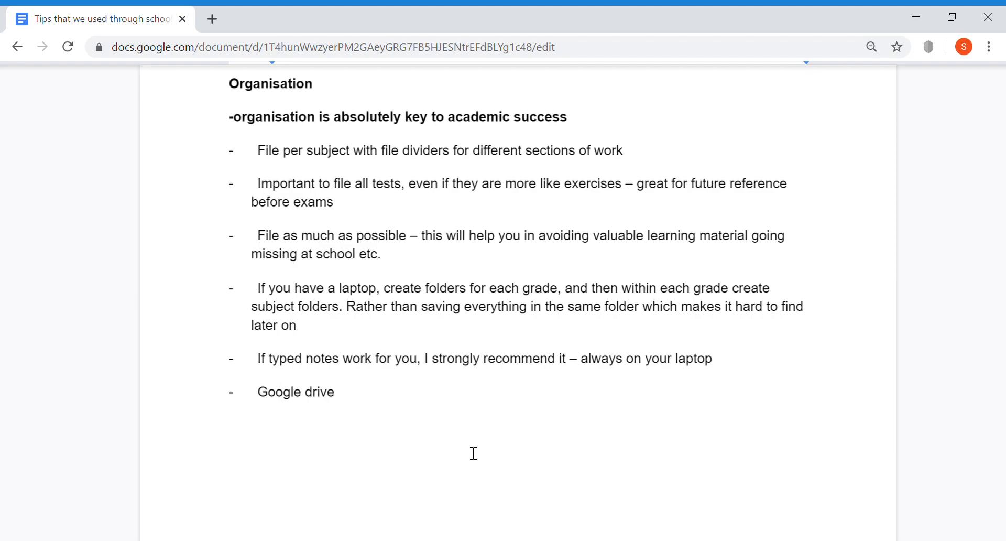
mouse_move(568, 431)
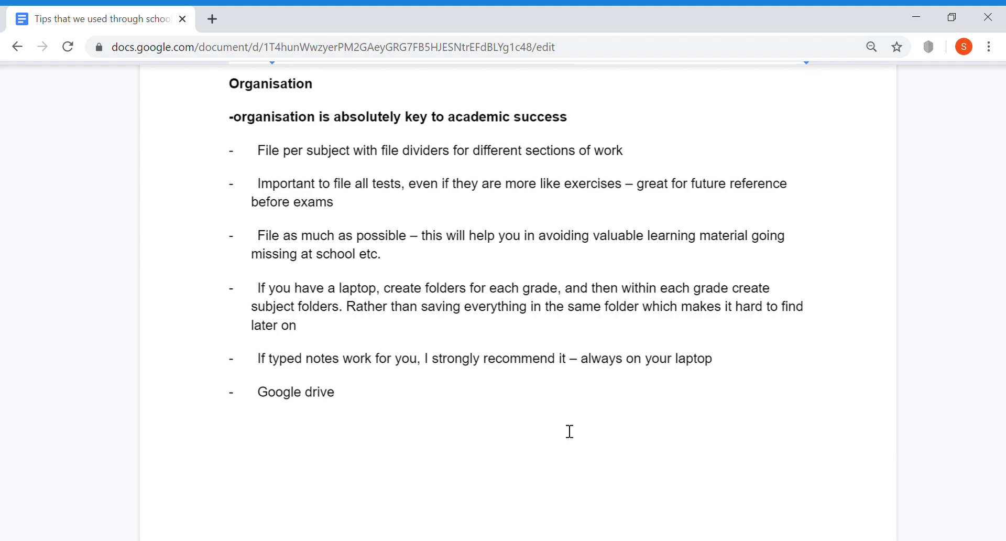
mouse_move(934, 113)
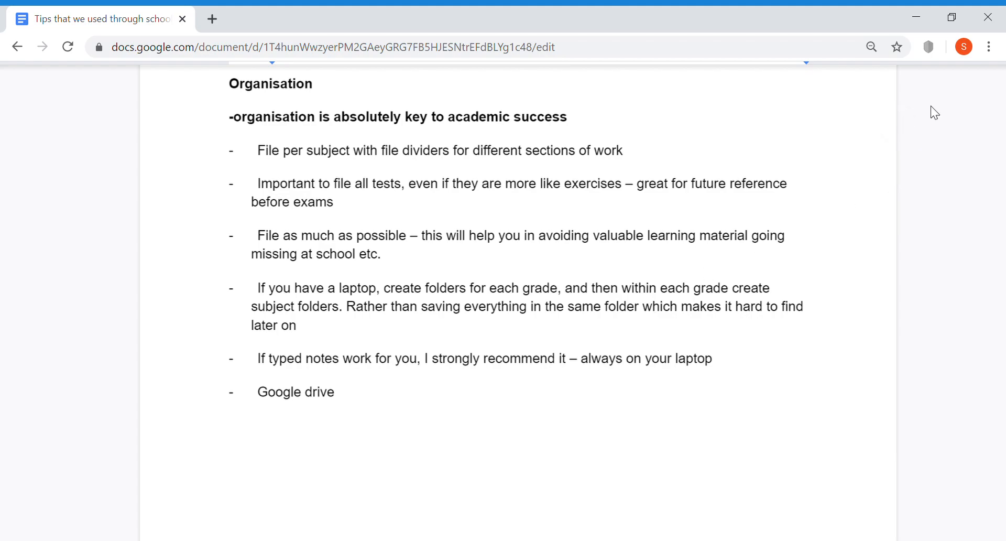